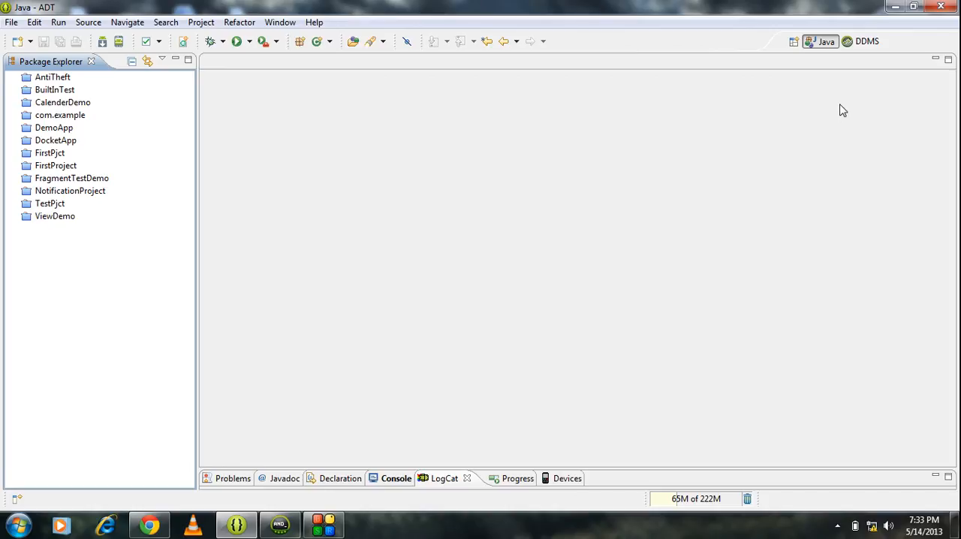
mouse_move(39, 33)
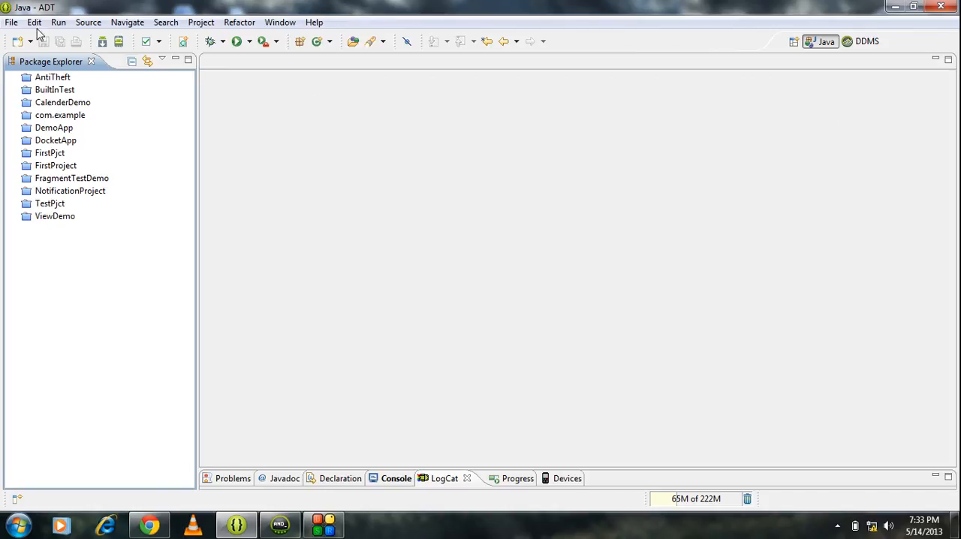
Start a new Android Application Project from the File > New > Project wizard
left_click(12, 21)
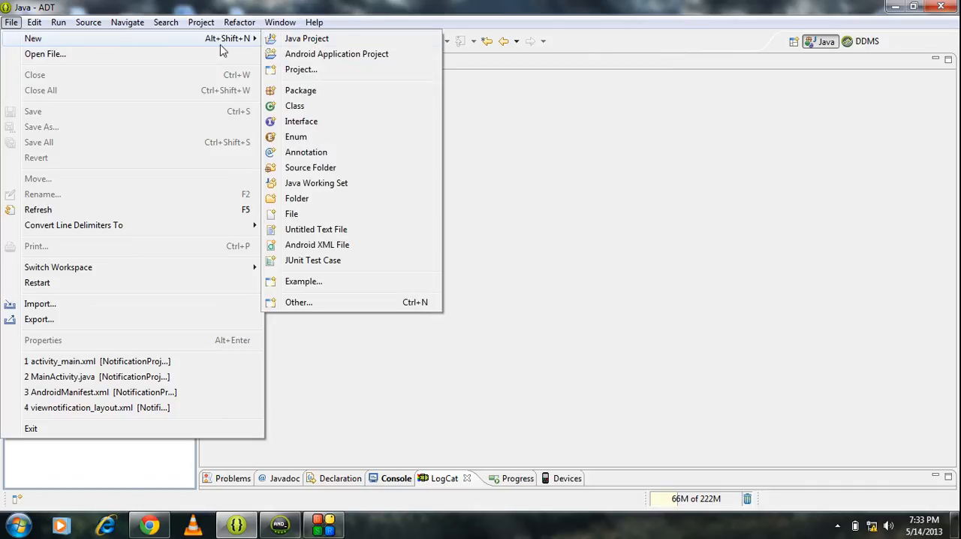
left_click(300, 69)
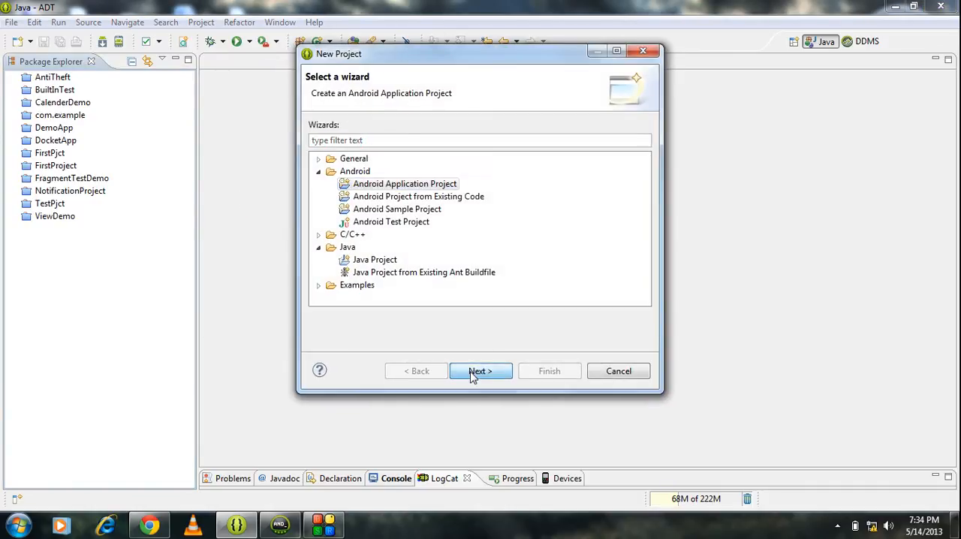
left_click(480, 371)
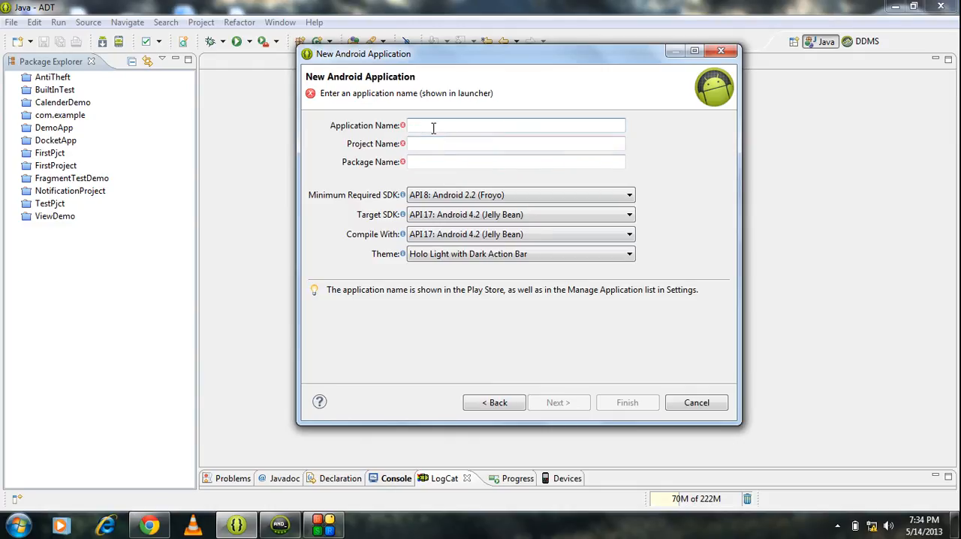
Name the application TestDemo, the project TestDemoPjct and the package com.testdemo
type("Test")
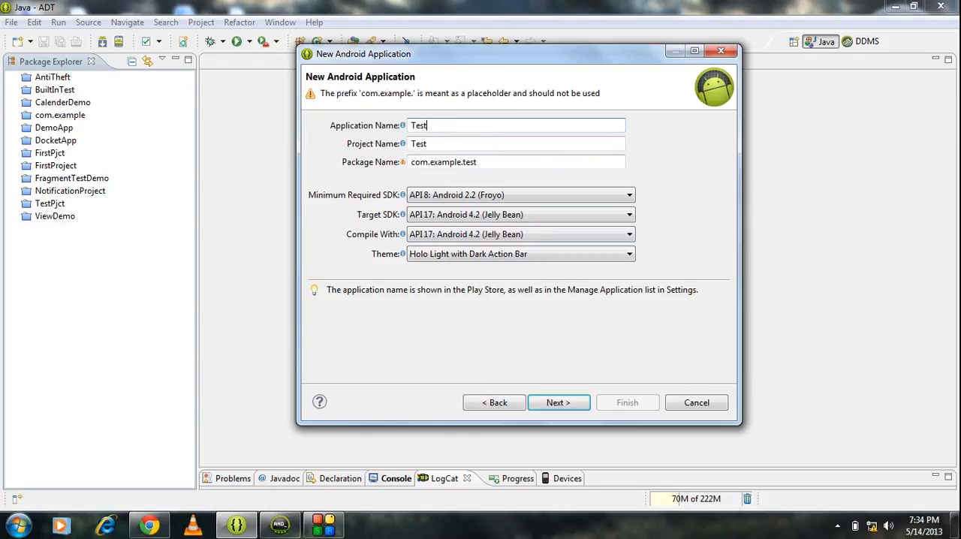
type("Demo")
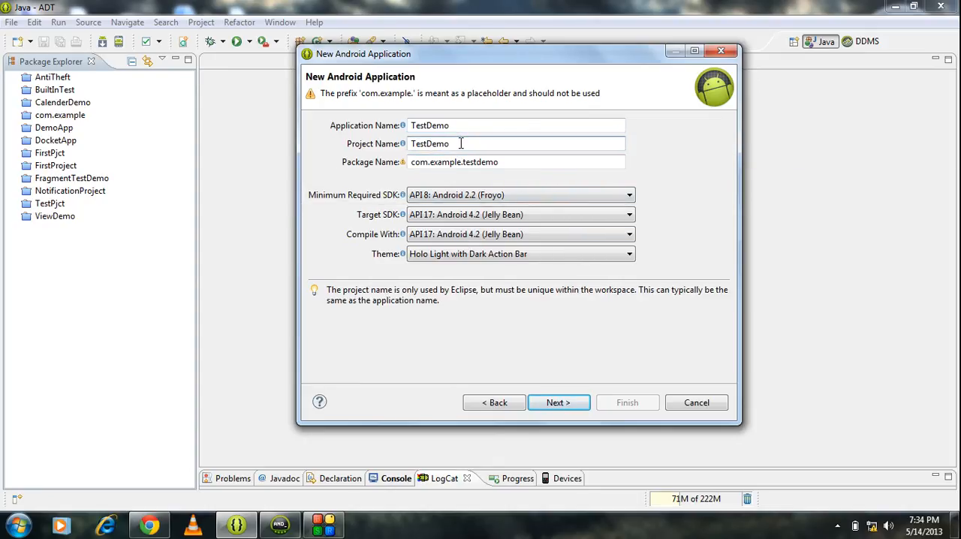
type("Pjct")
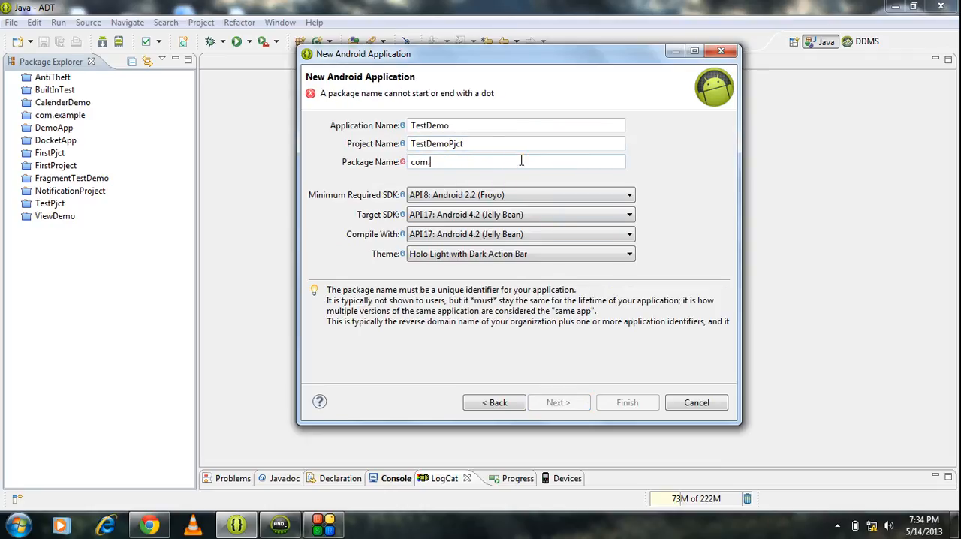
type("testdemo")
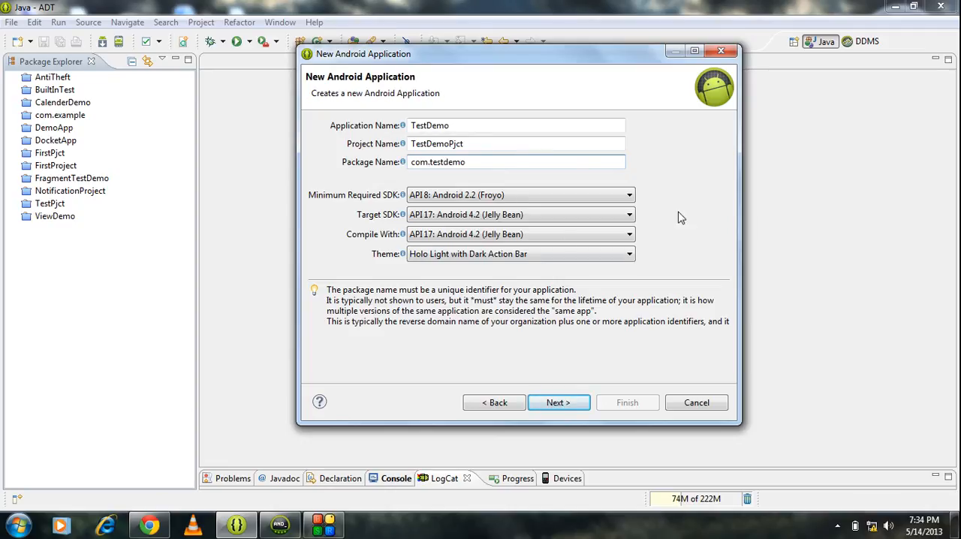
Accept default configuration, launcher icon and a Blank Activity, then finish creating TestDemoPjct
left_click(558, 402)
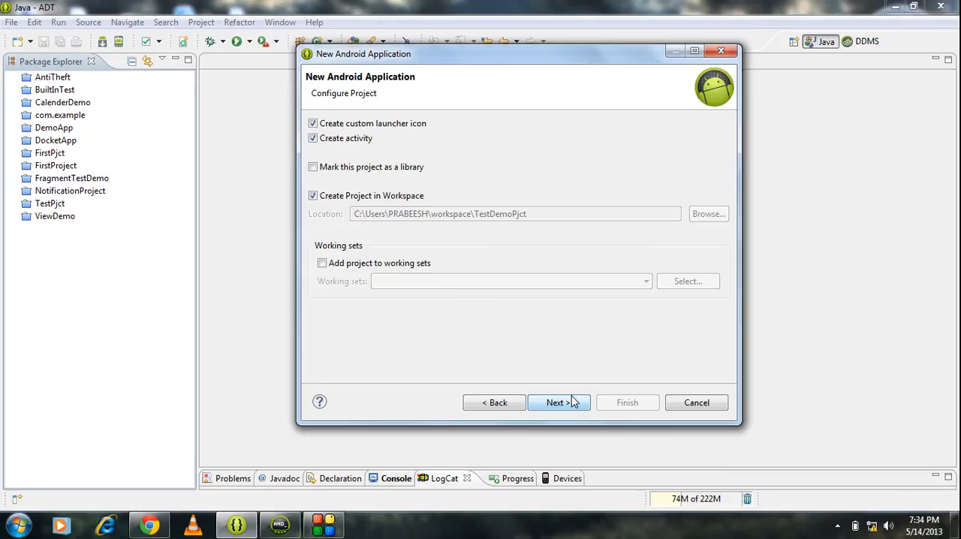
left_click(559, 402)
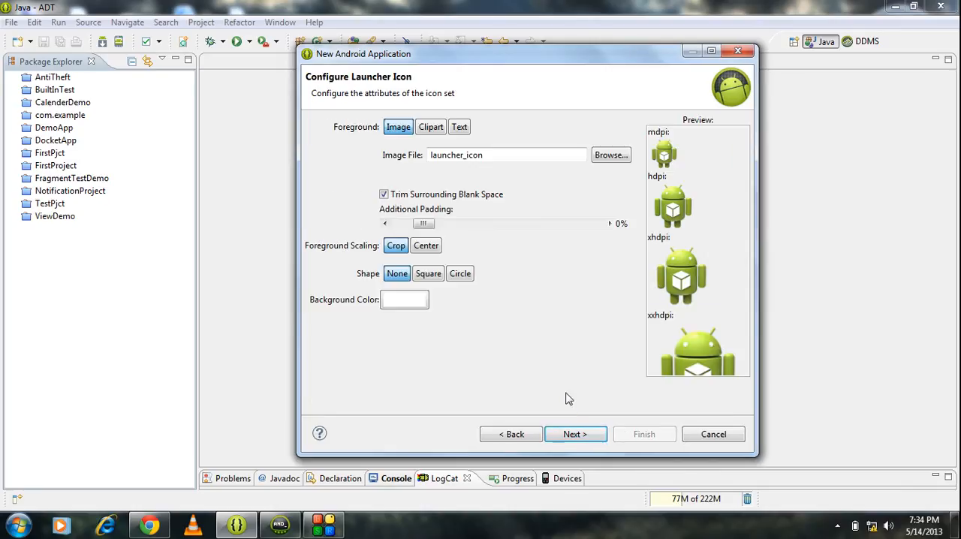
left_click(575, 434)
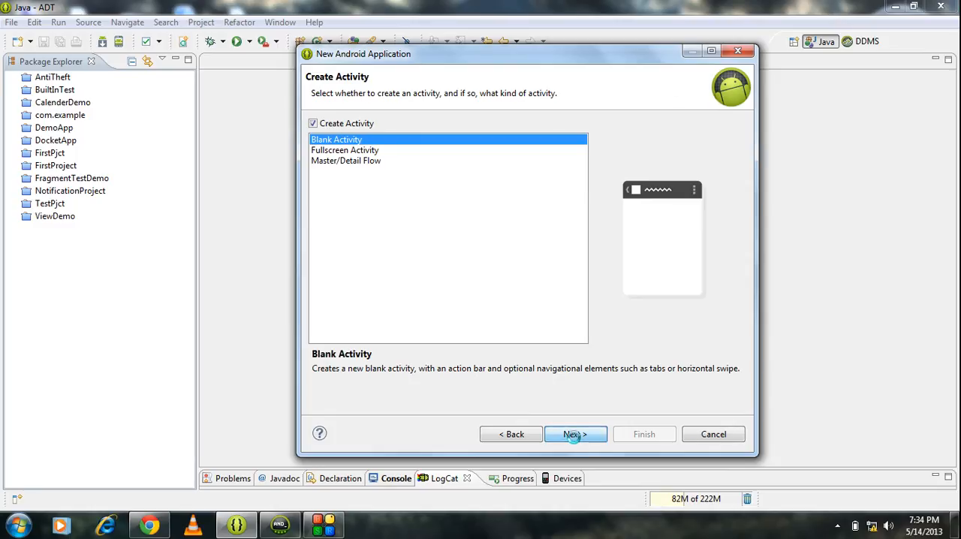
left_click(575, 434)
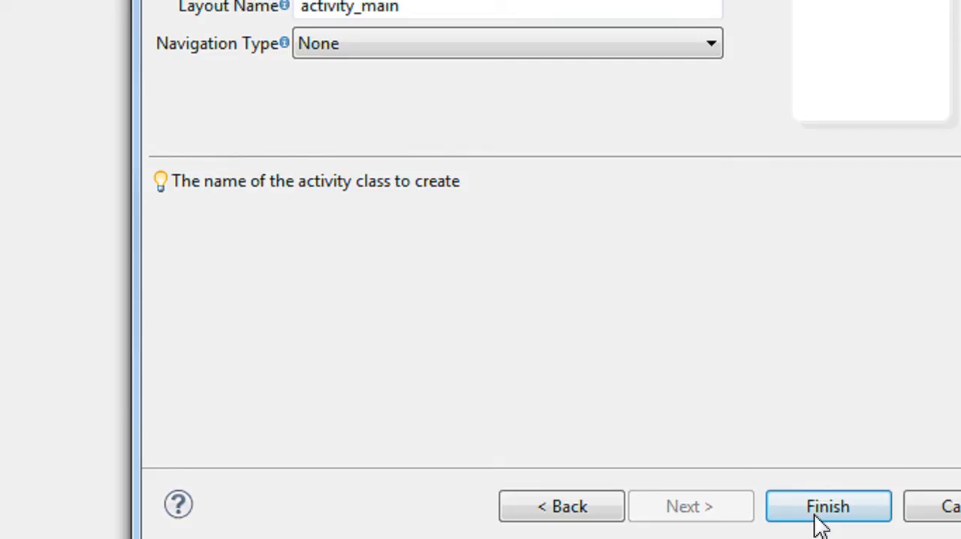
left_click(827, 505)
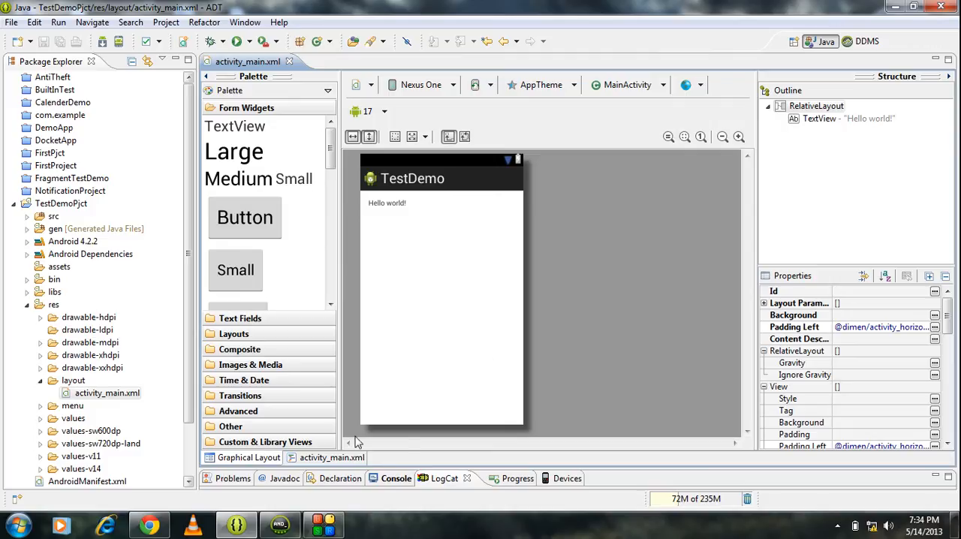
mouse_move(315, 188)
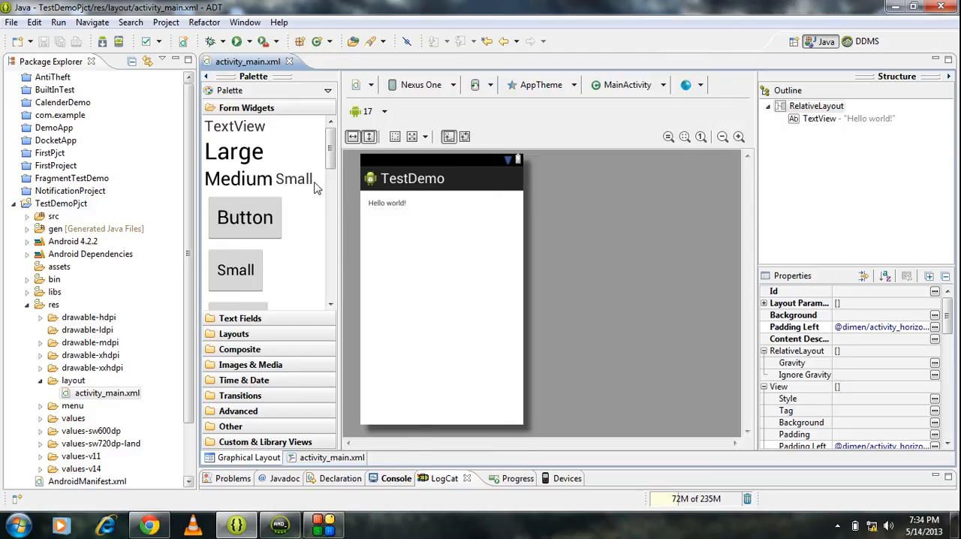
mouse_move(488, 333)
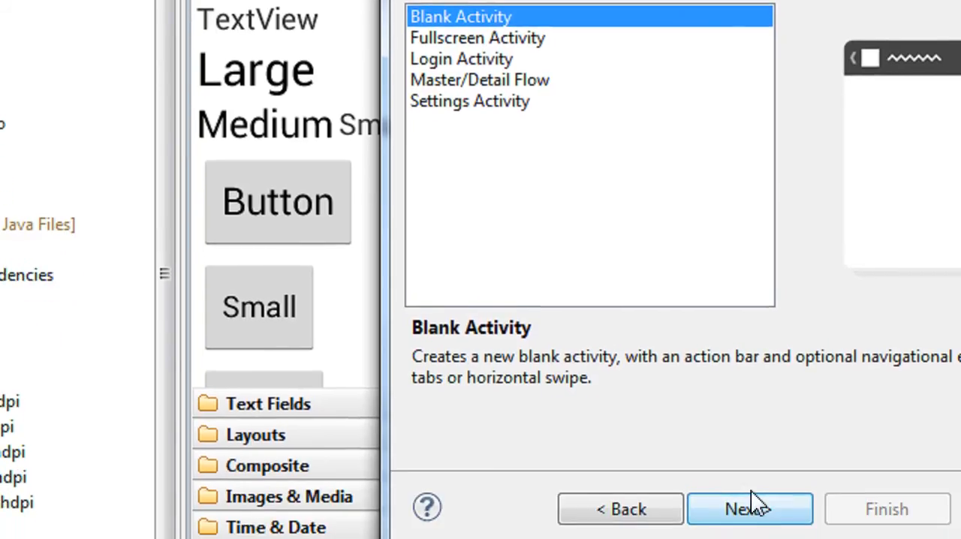
Create a Blank Activity named SecondActivity with its activity_second layout
left_click(747, 508)
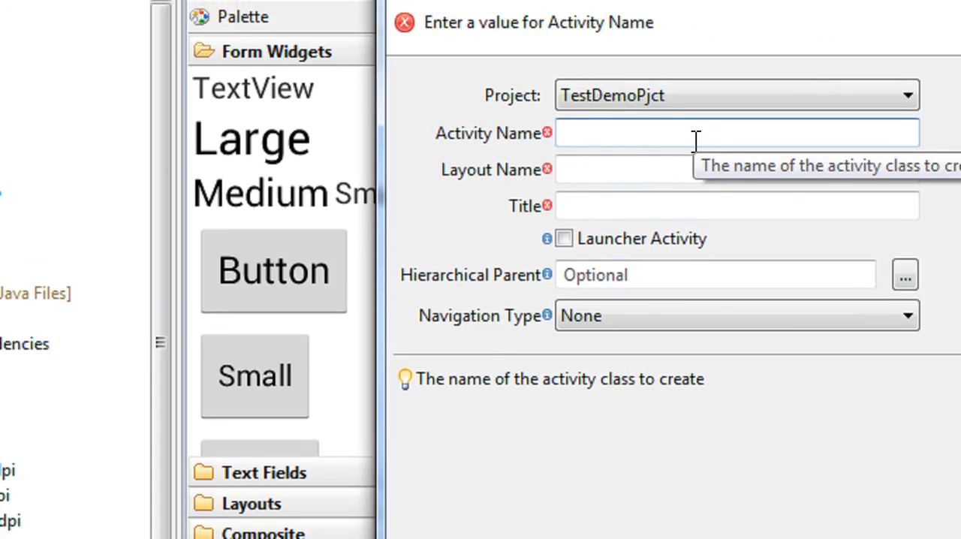
type("Secon")
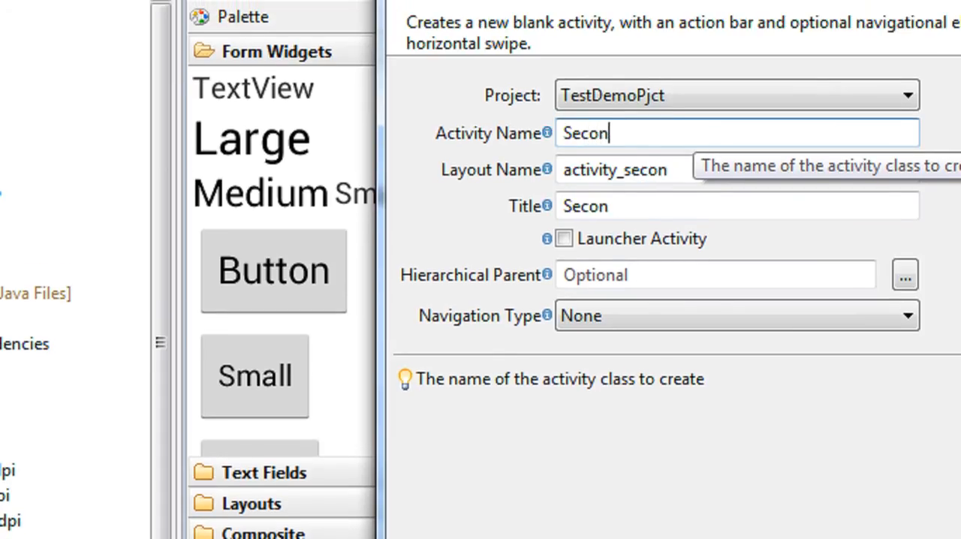
type("dActi")
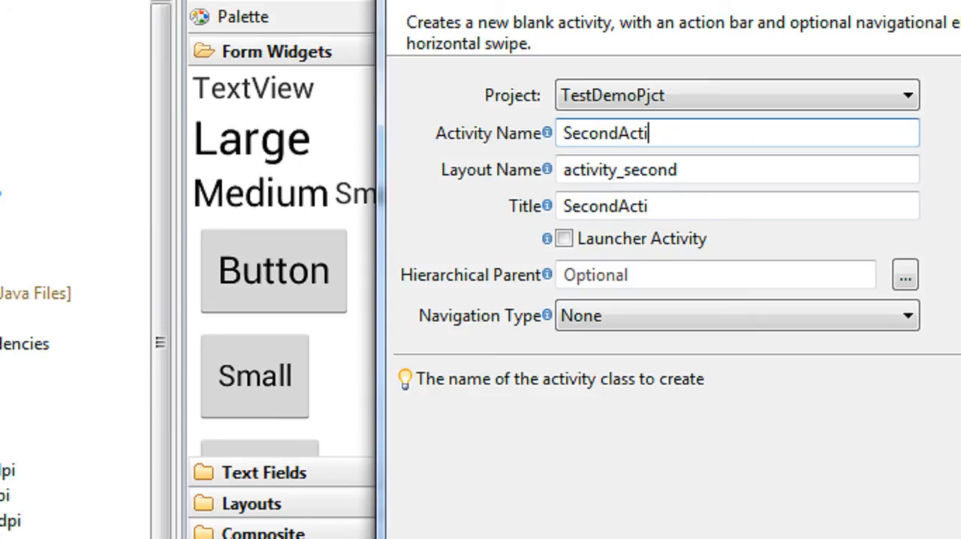
type("v")
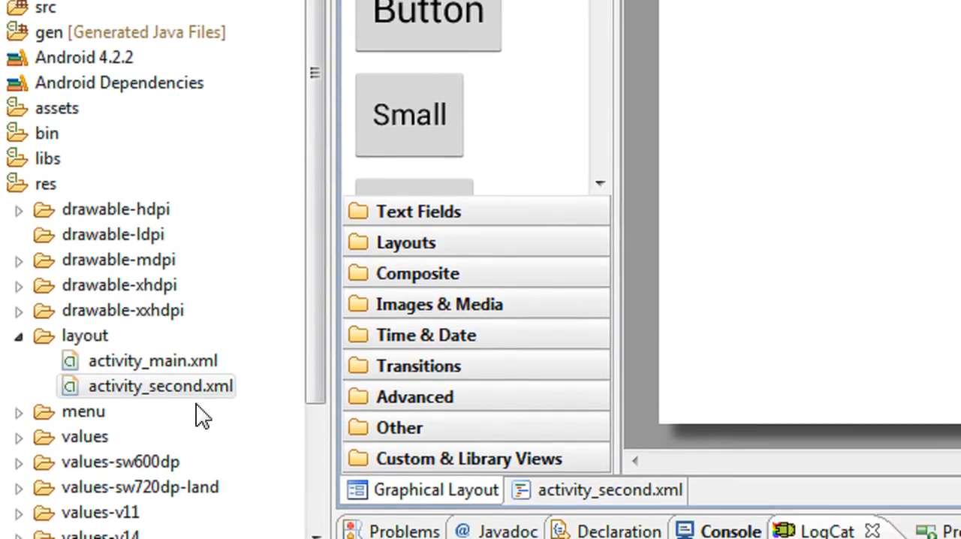
Expand src > com.testdemo in Package Explorer and open SecondActivity.java
scroll("down", 3)
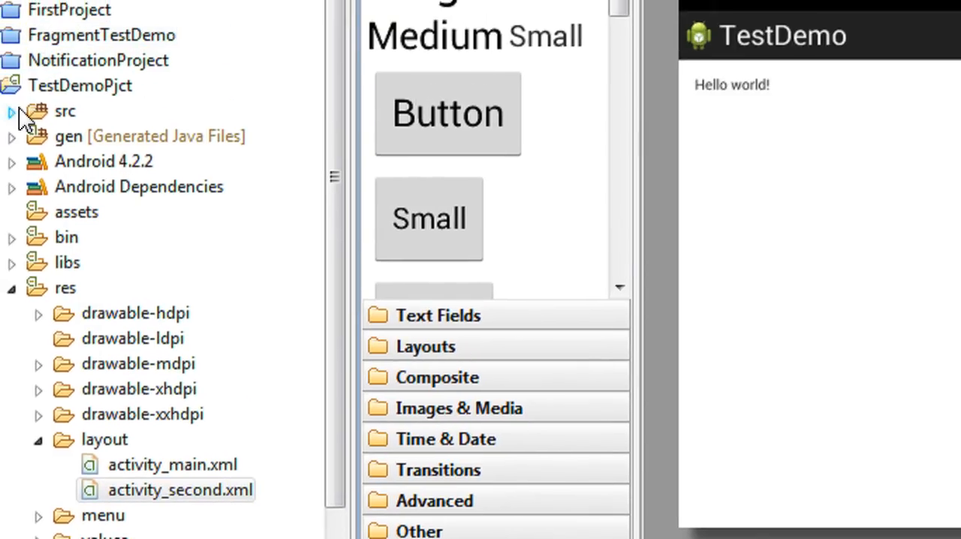
left_click(12, 111)
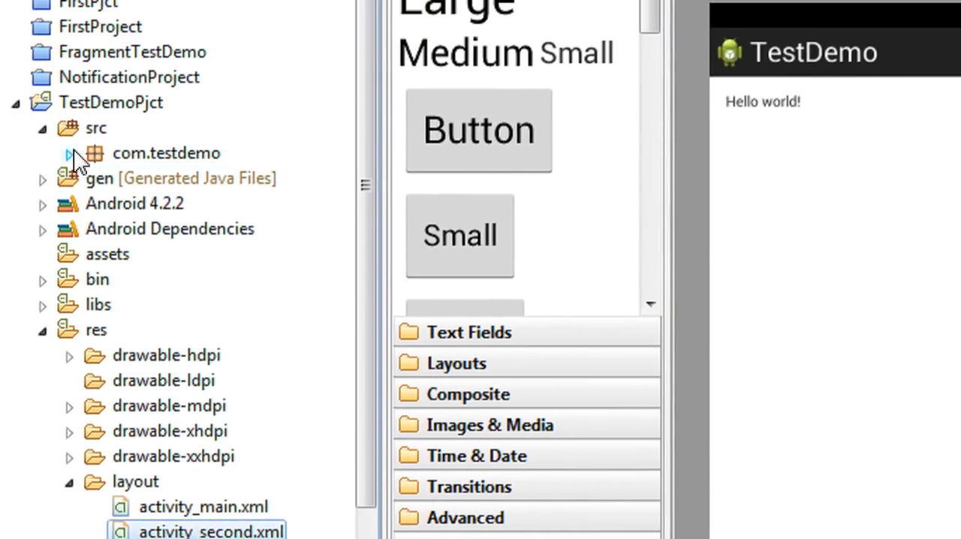
left_click(69, 153)
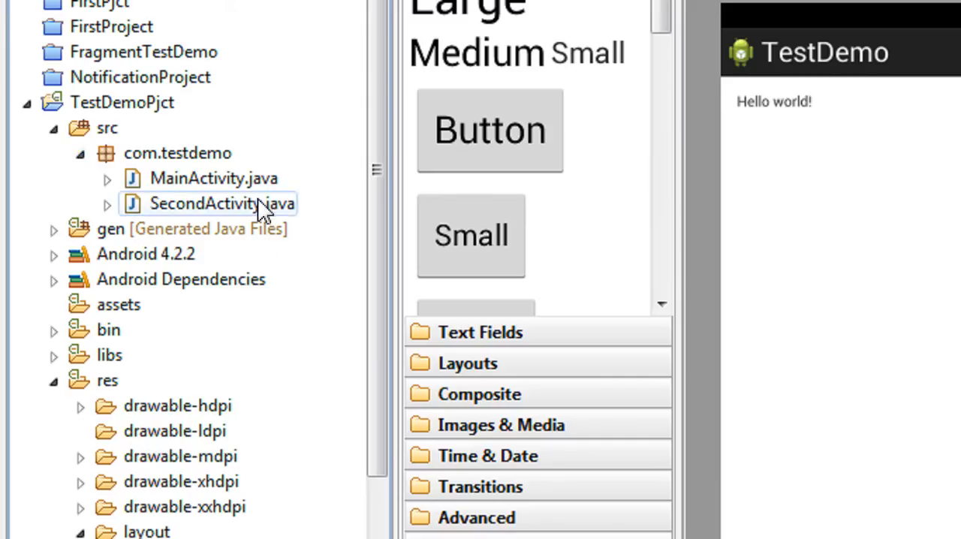
mouse_move(282, 225)
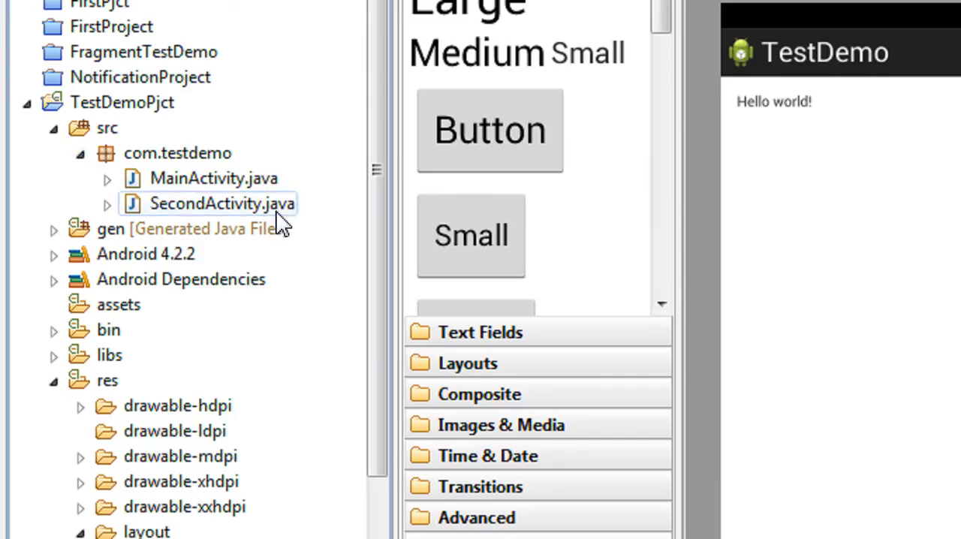
double_click(222, 204)
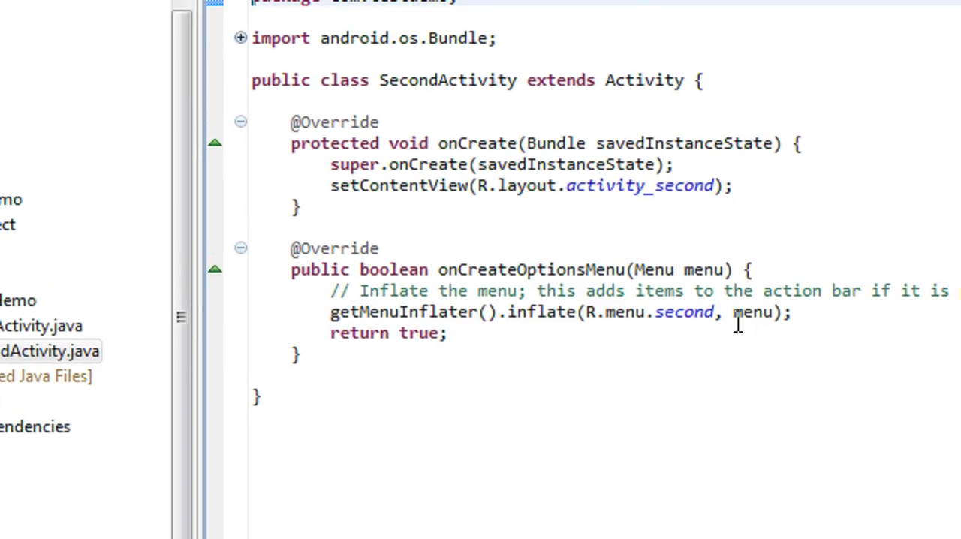
mouse_move(633, 283)
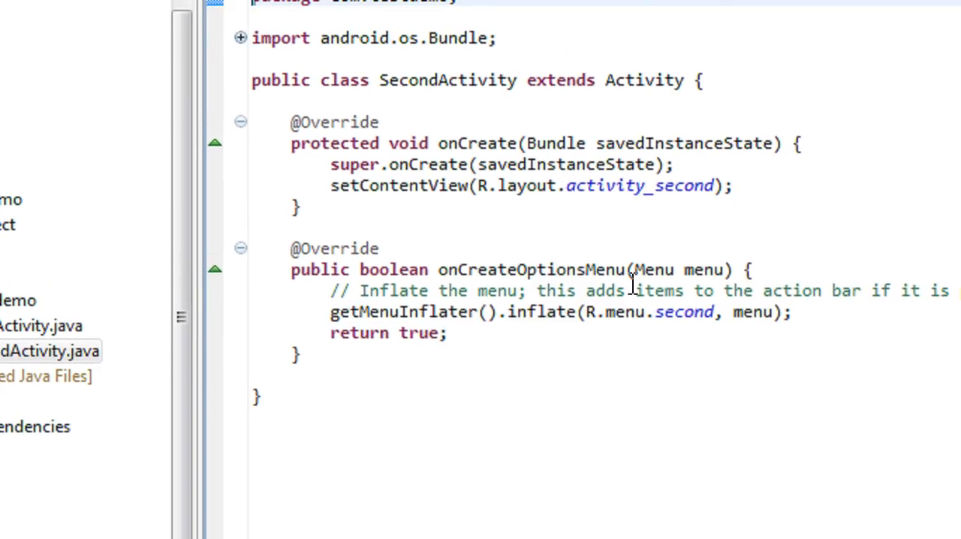
scroll("down", 3)
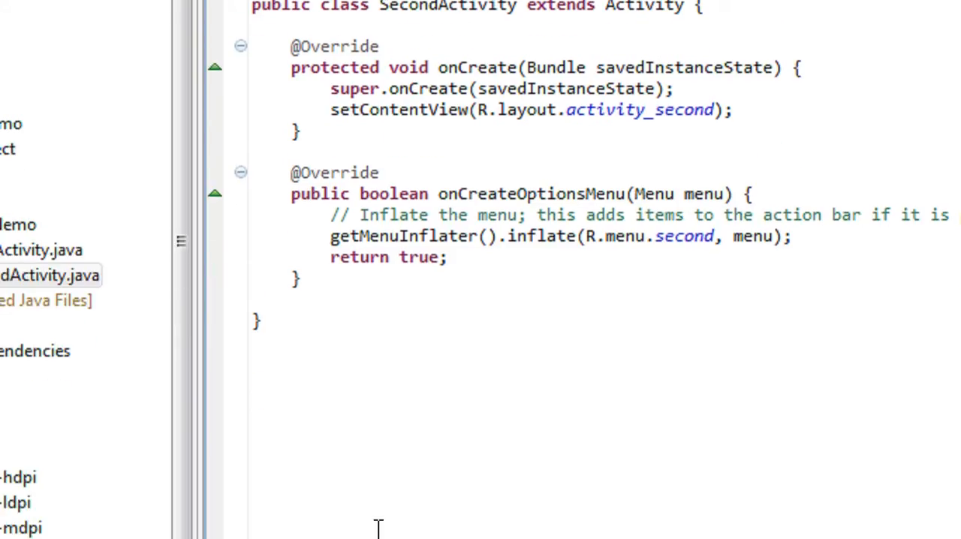
scroll("down", 3)
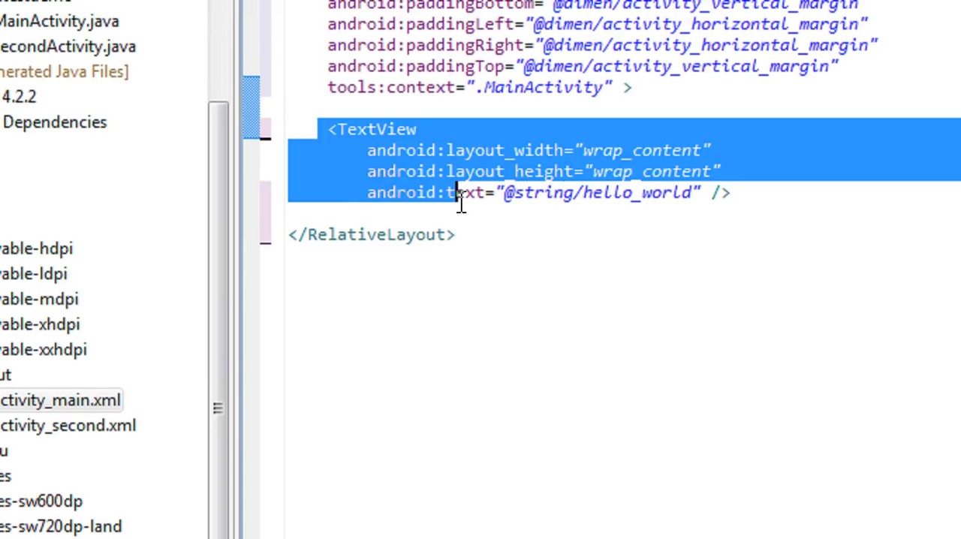
Remove the Hello world TextView and view the layout's XML for the new button
key("Delete")
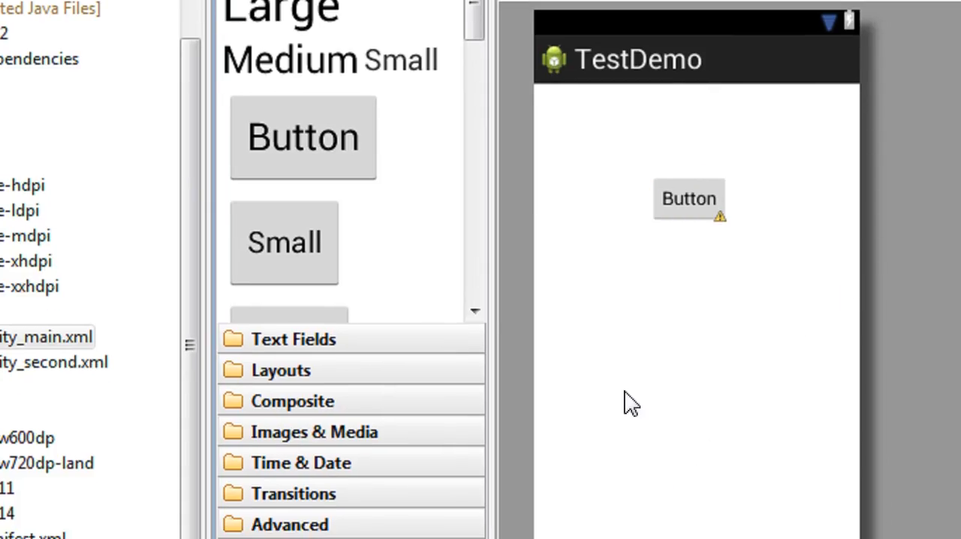
left_click(476, 492)
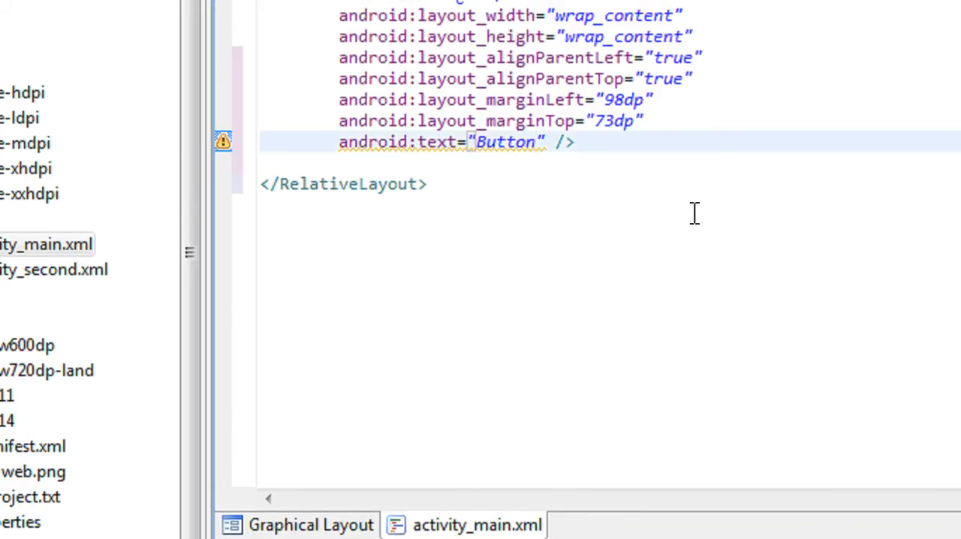
Set the button's android:text attribute to "Open Another"
key("Delete")
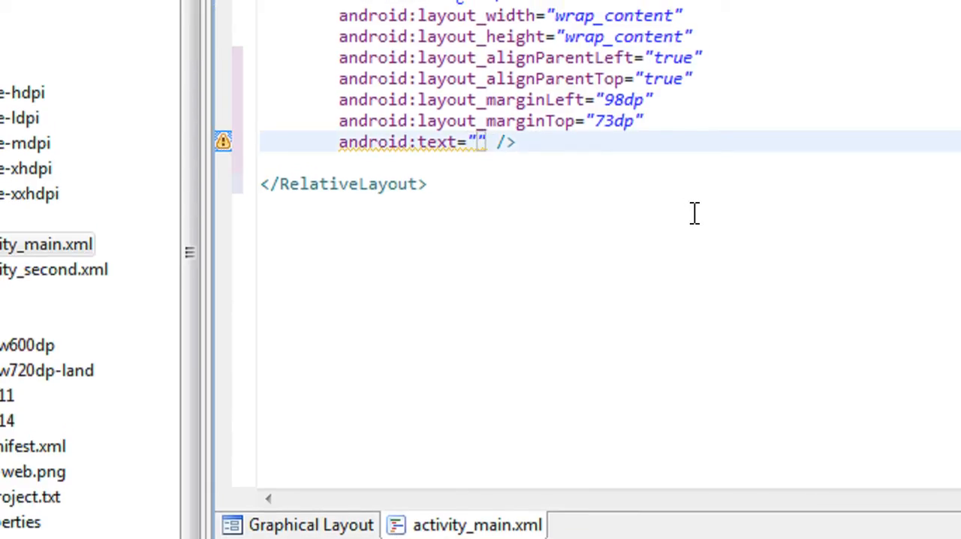
type("Open")
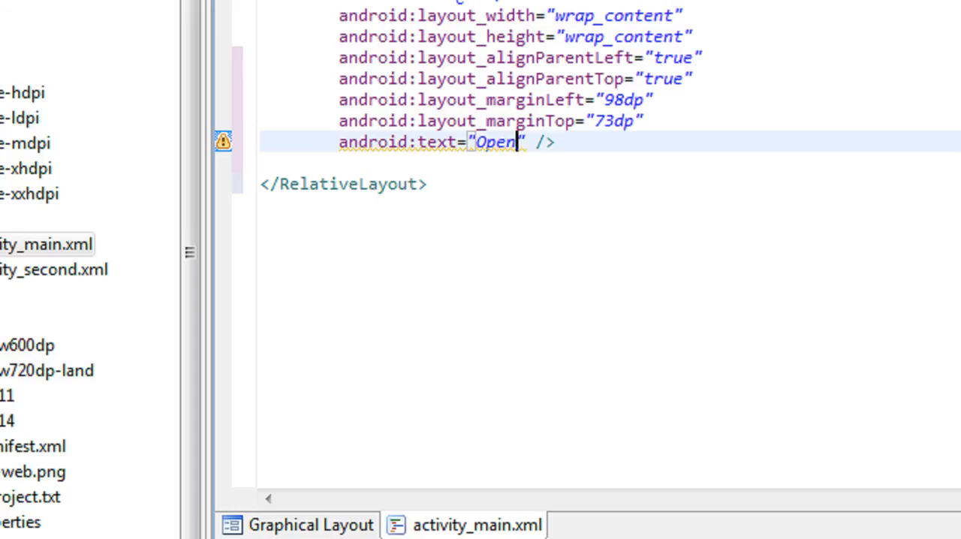
type("\" \"")
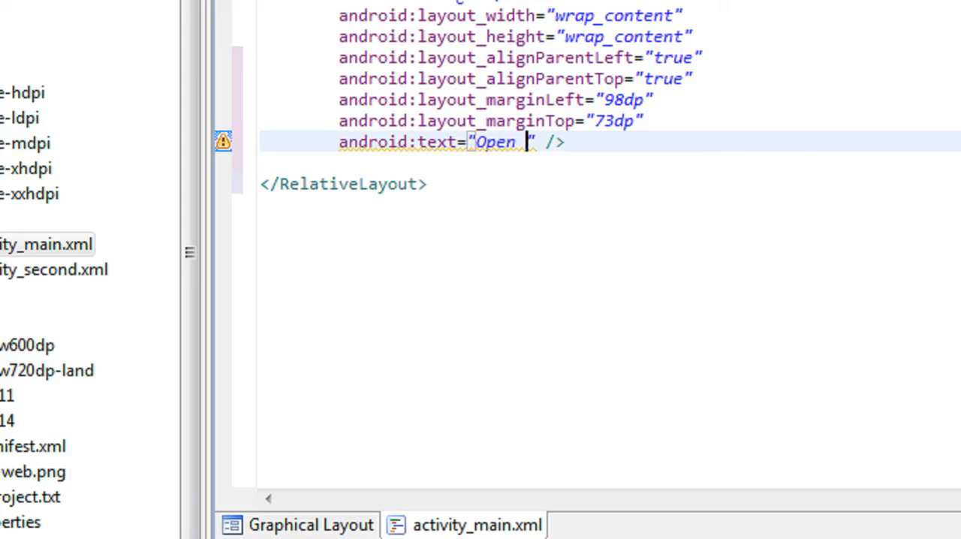
type("An")
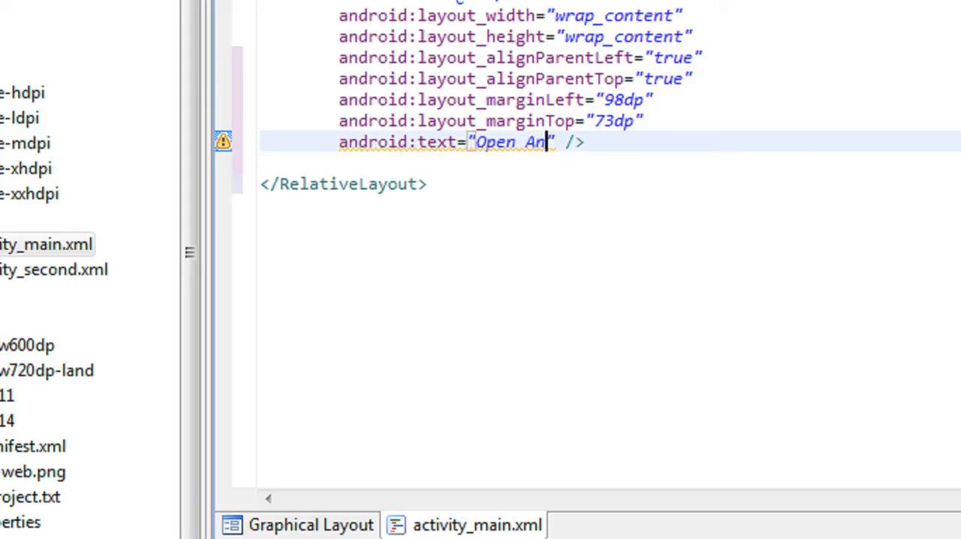
type("other")
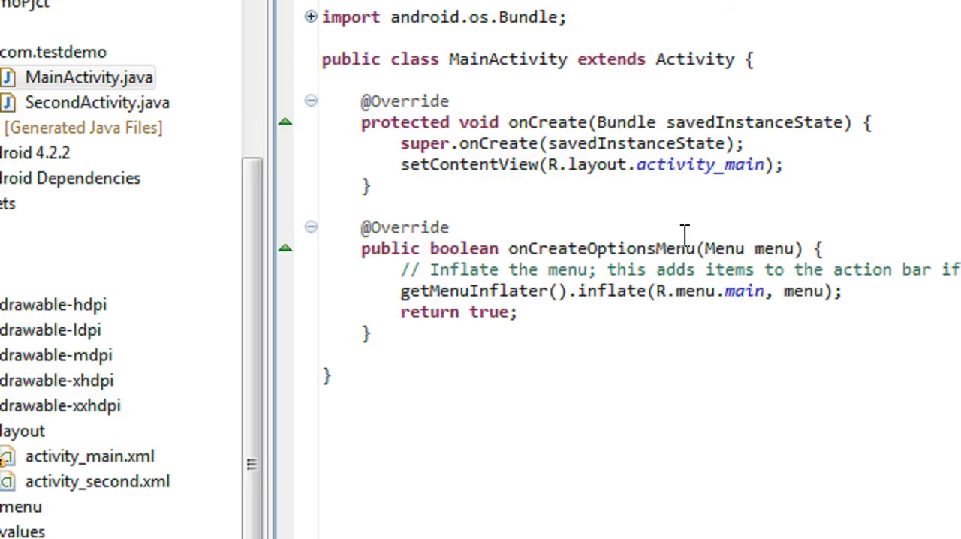
Declare Button bn and assign it (Button) findViewById(R.id.button1), fixing the cast error
scroll("down", 3)
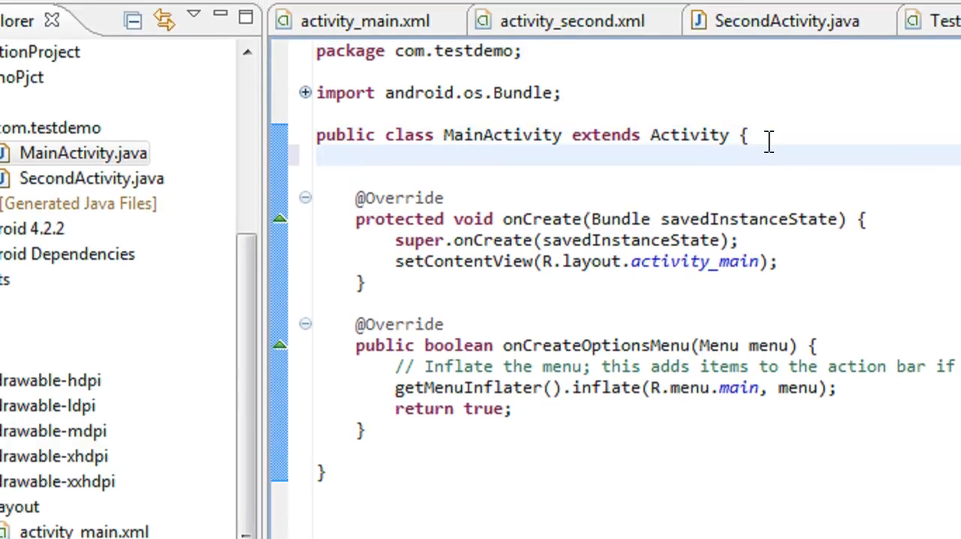
type("Button")
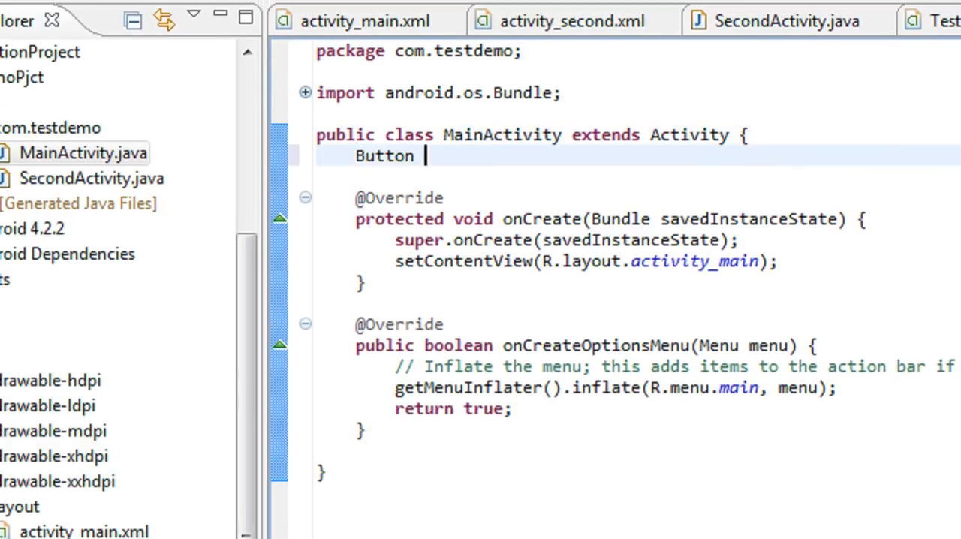
type("bn;")
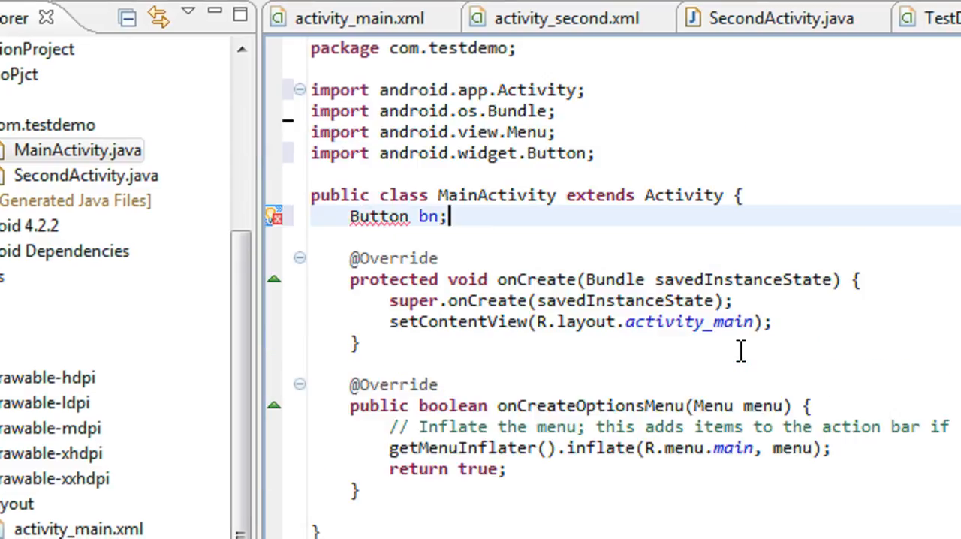
scroll("down", 3)
type("bn")
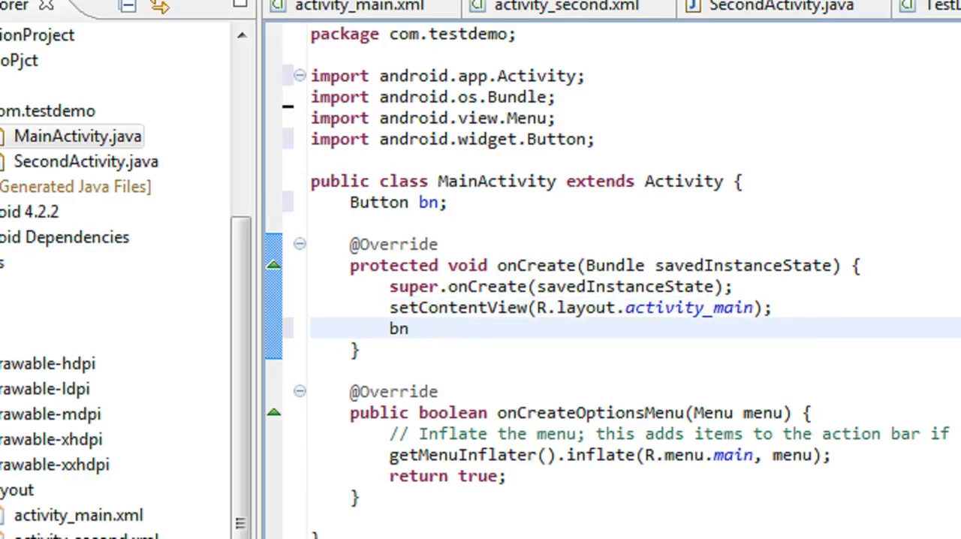
type("= fi")
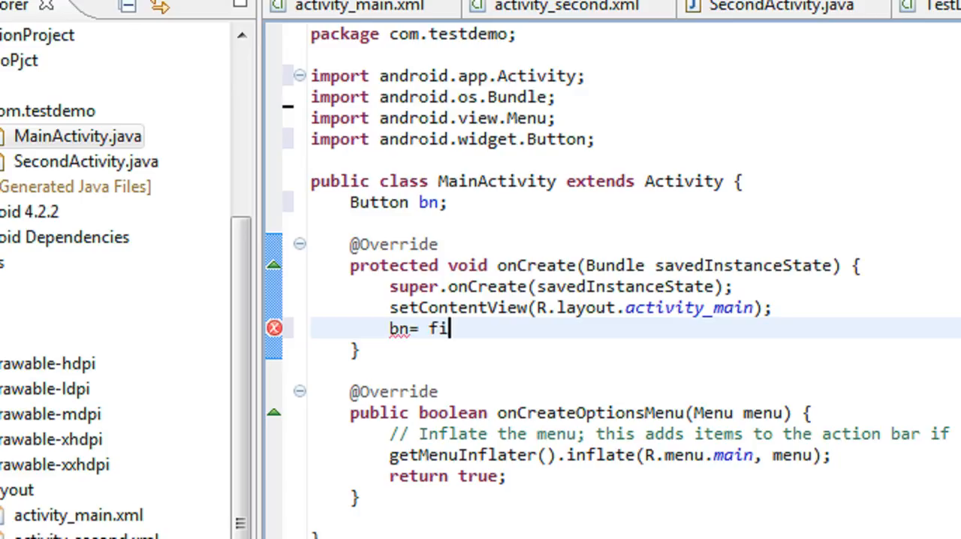
type("ndViewById(R")
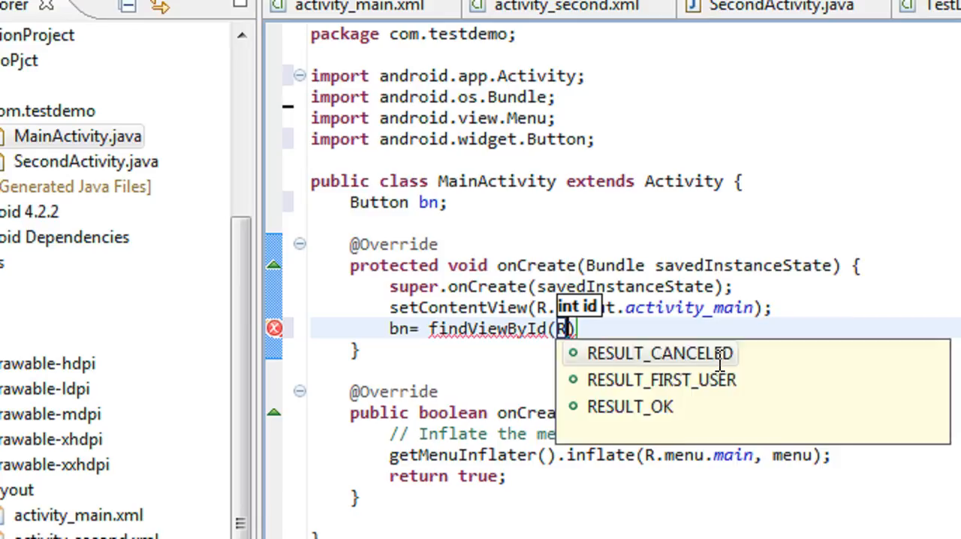
type(".id.button1")
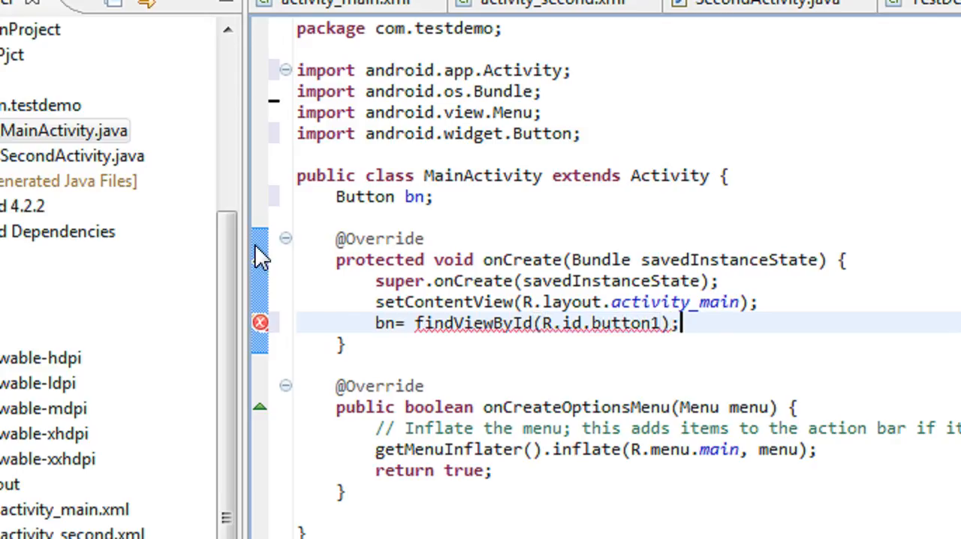
left_click(261, 323)
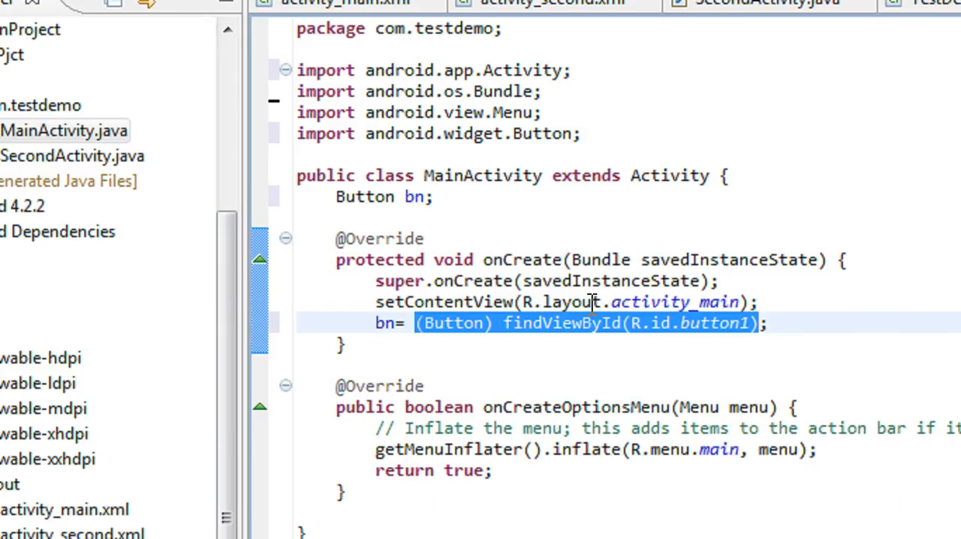
left_click(798, 322)
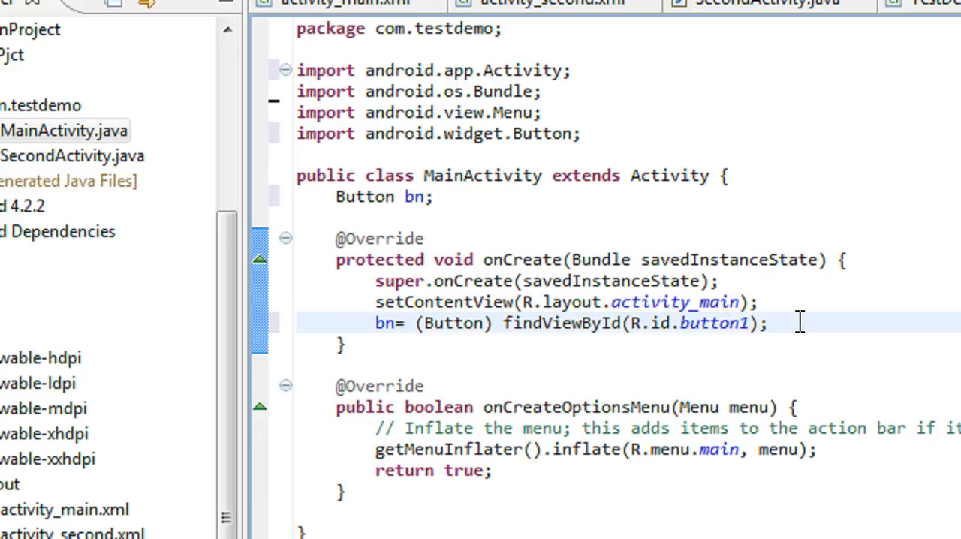
Attach bn.setOnClickListener(new OnClickListener) with View.OnClickListener imported and an empty onClick stub
key("Enter")
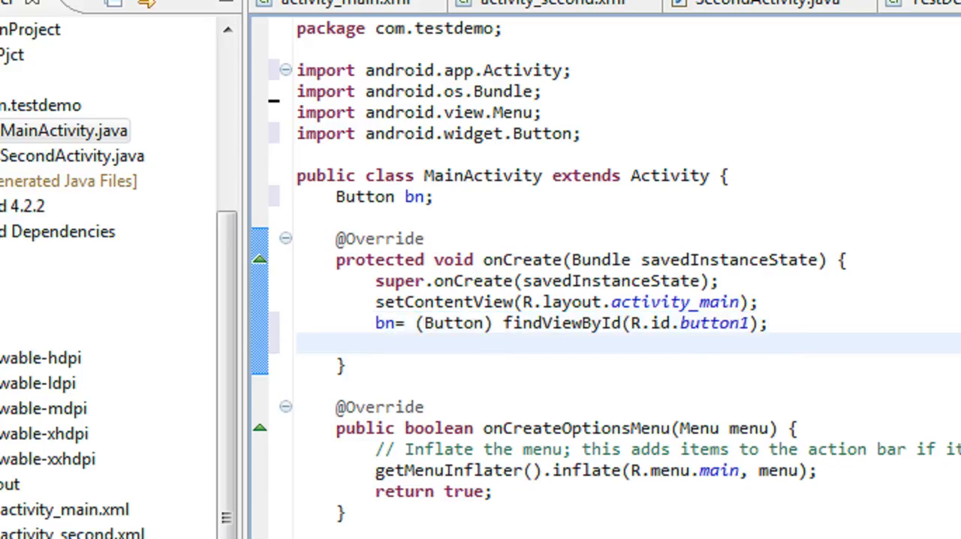
type("bn")
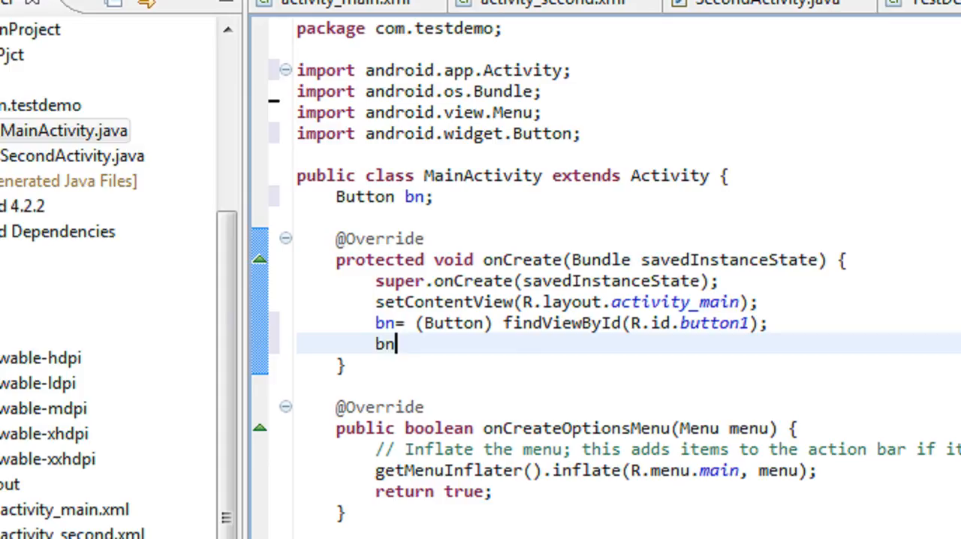
type(".s")
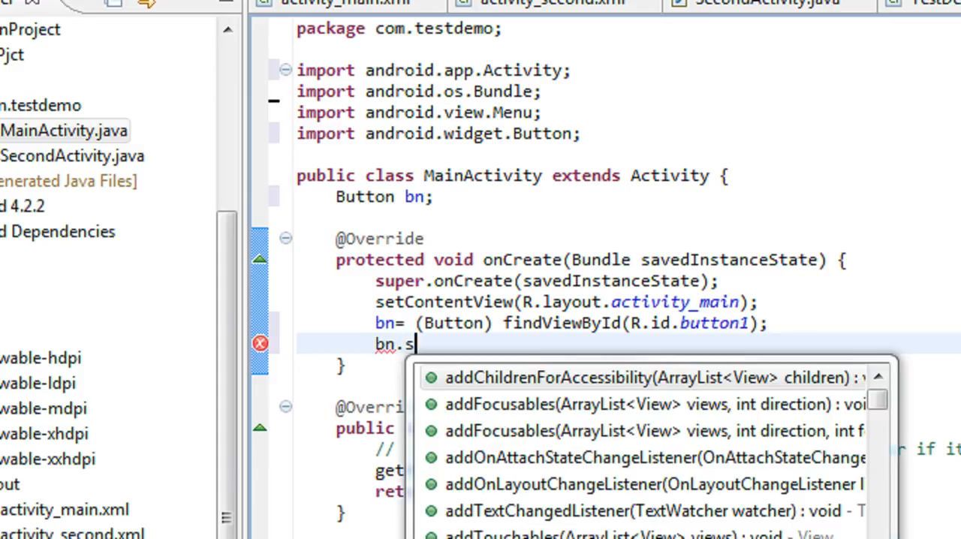
type("etOnClickListener(l")
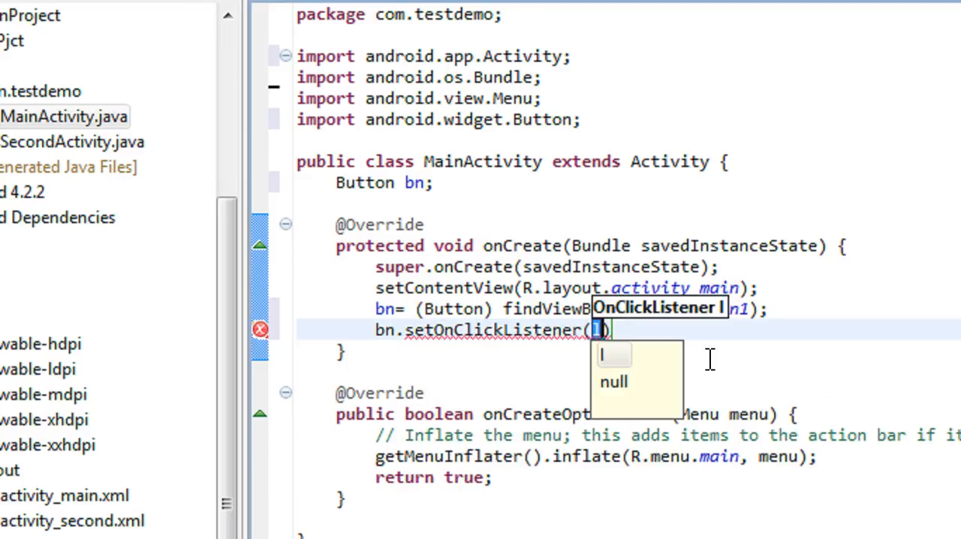
type("new OnClickListener(")
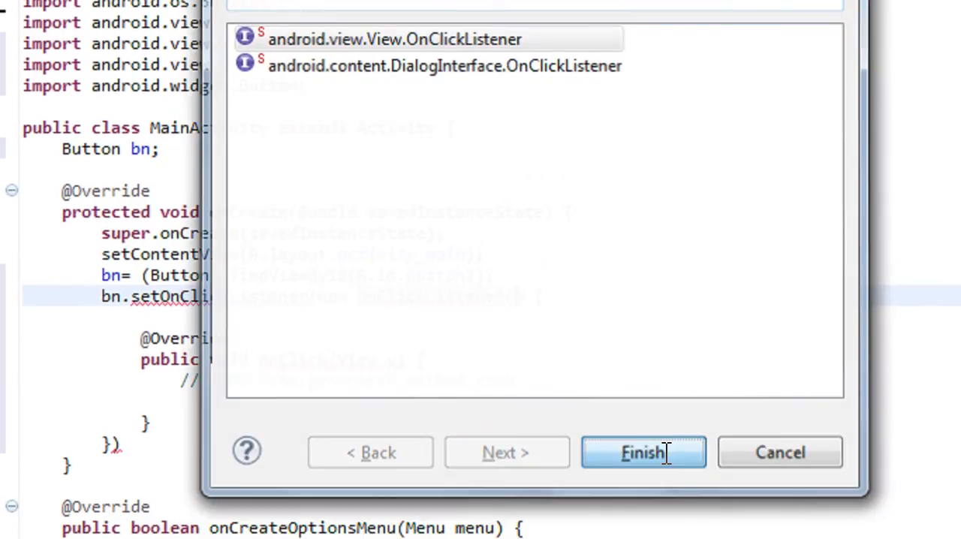
left_click(643, 452)
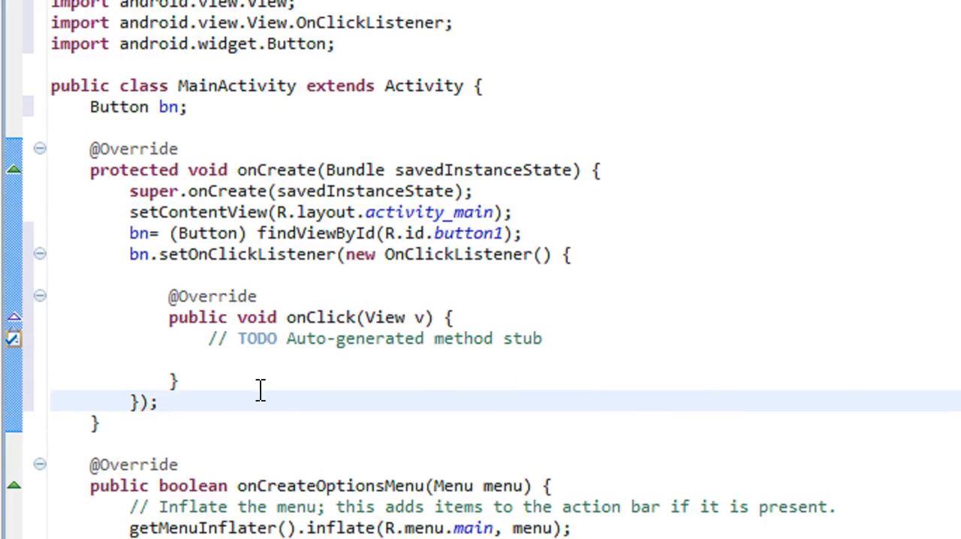
left_click(157, 402)
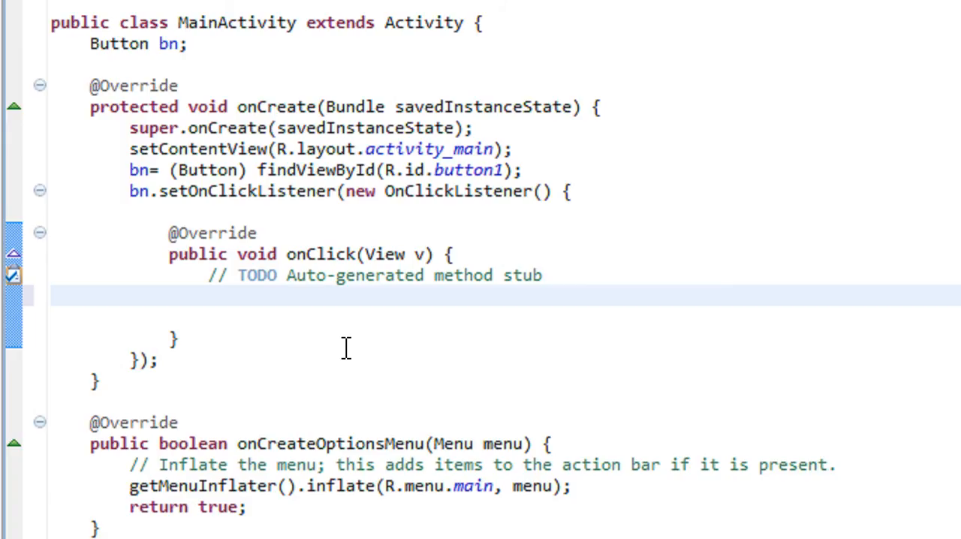
Create Intent i = new Intent("common_filter") inside onClick
type("Intent i")
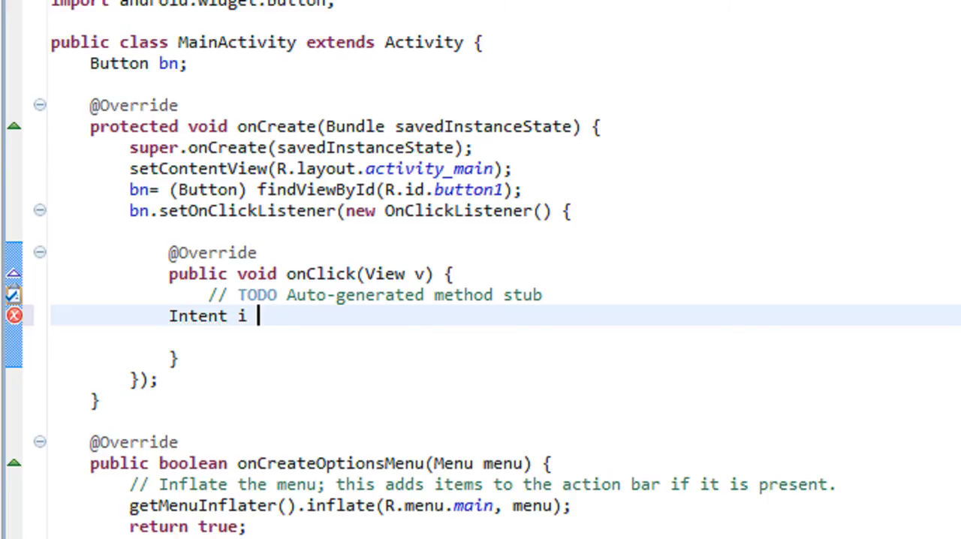
type("= m")
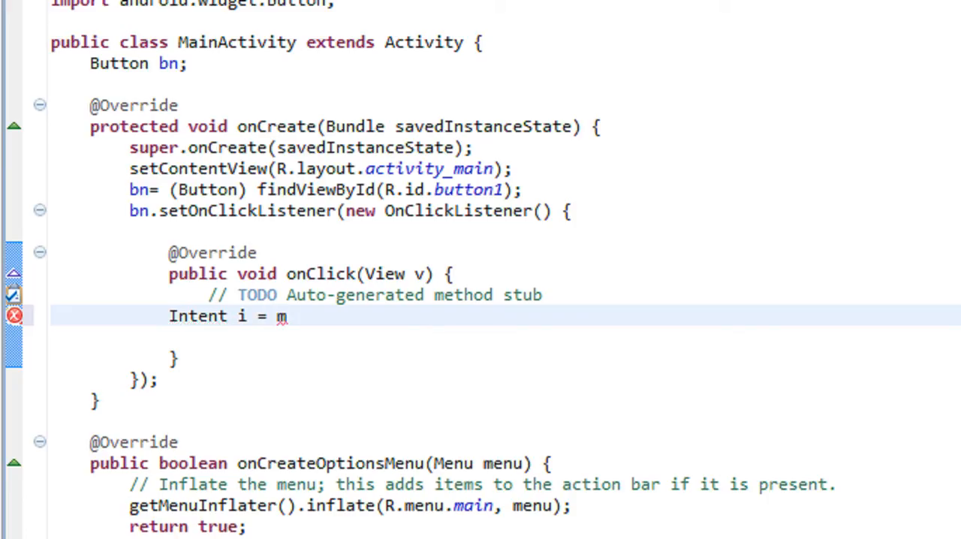
type("new")
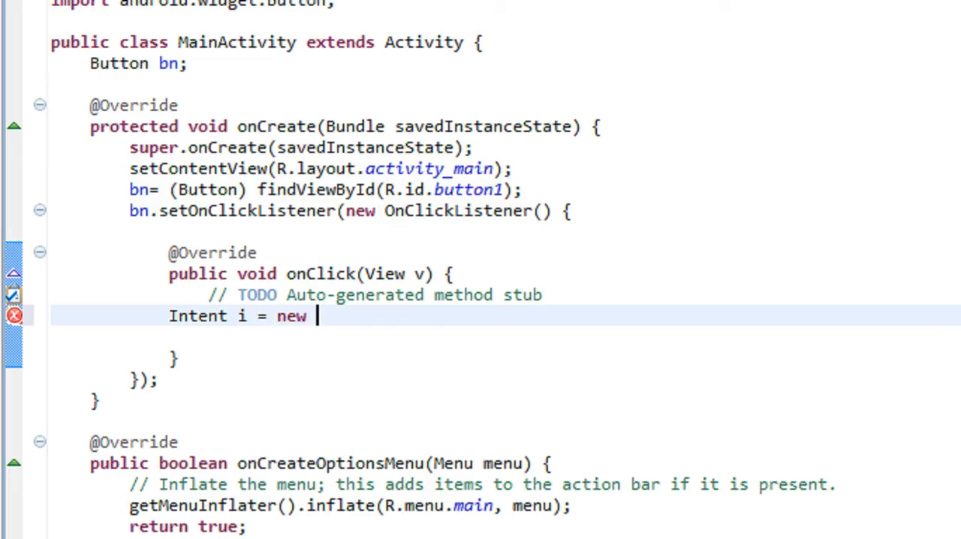
type("Intent(\"")
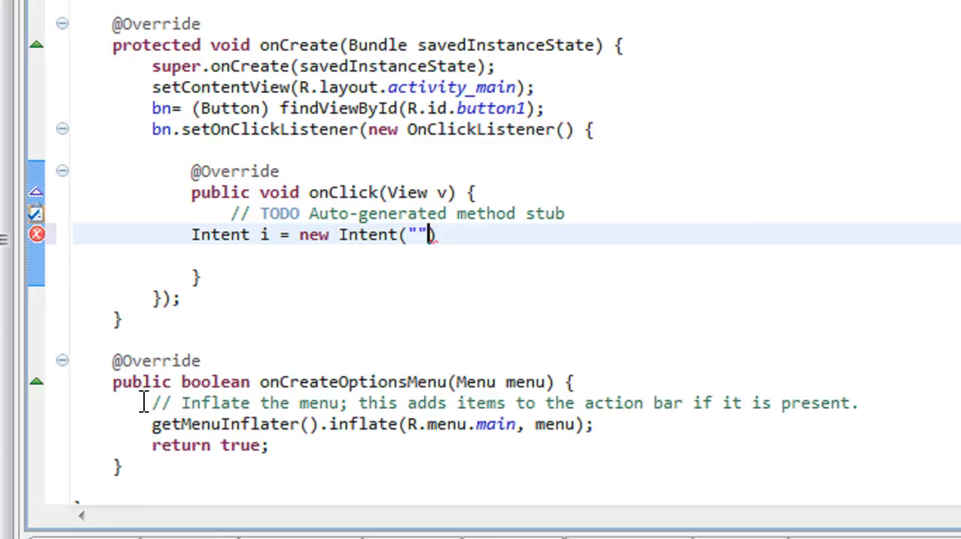
type("c")
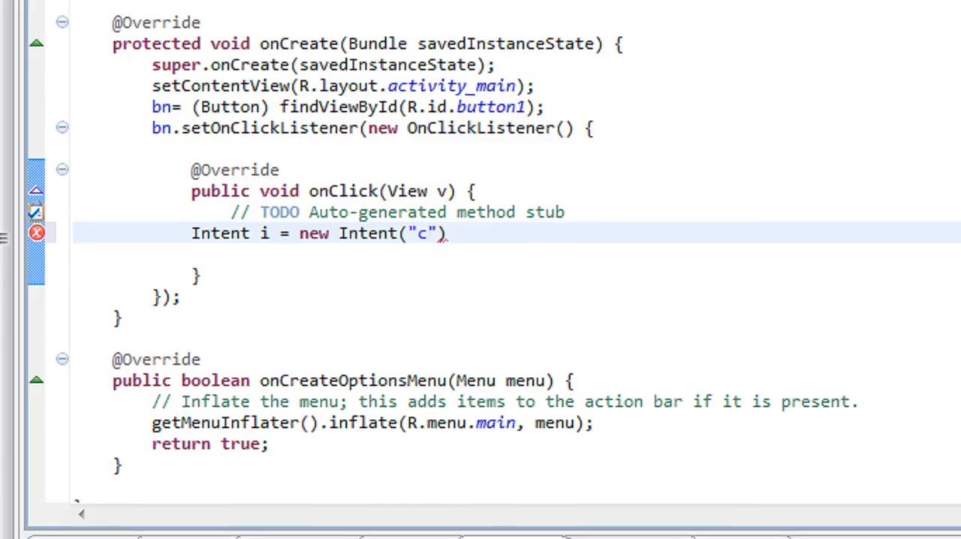
type("ommon")
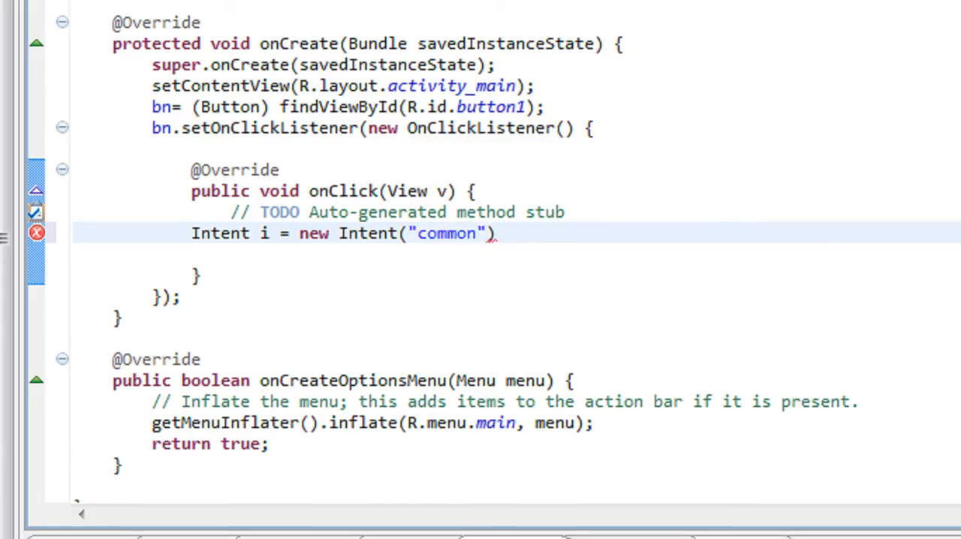
type("_")
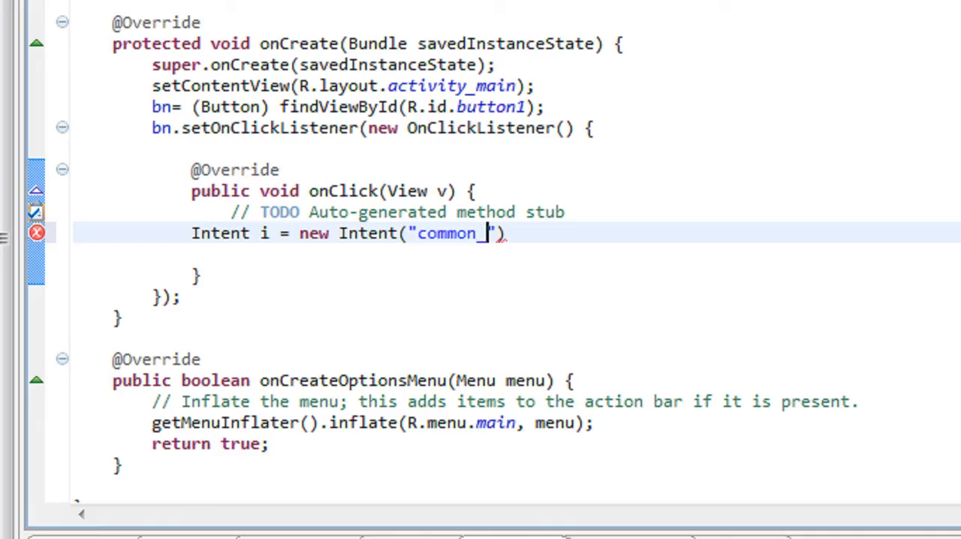
type("filter")
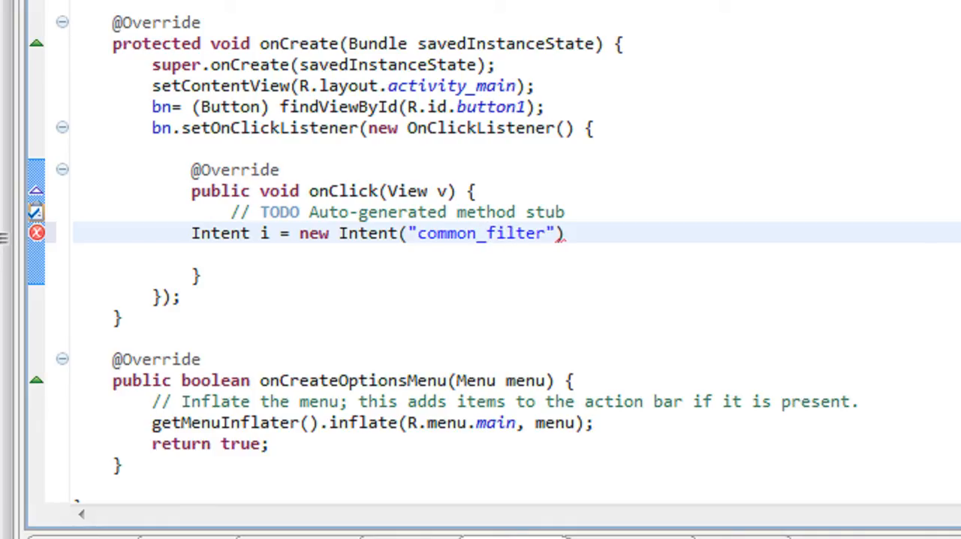
type(";")
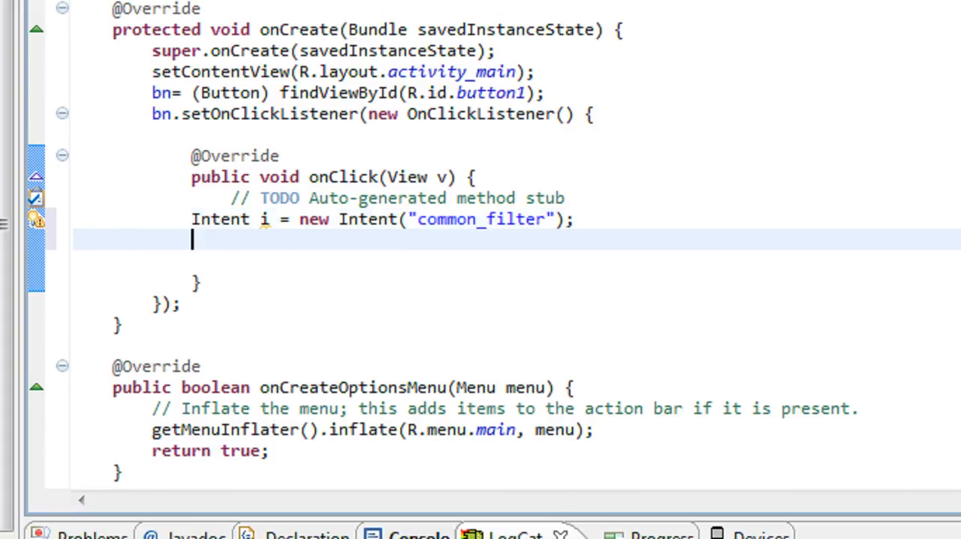
Call startActivity(i); after creating the intent
type("startActivity(i")
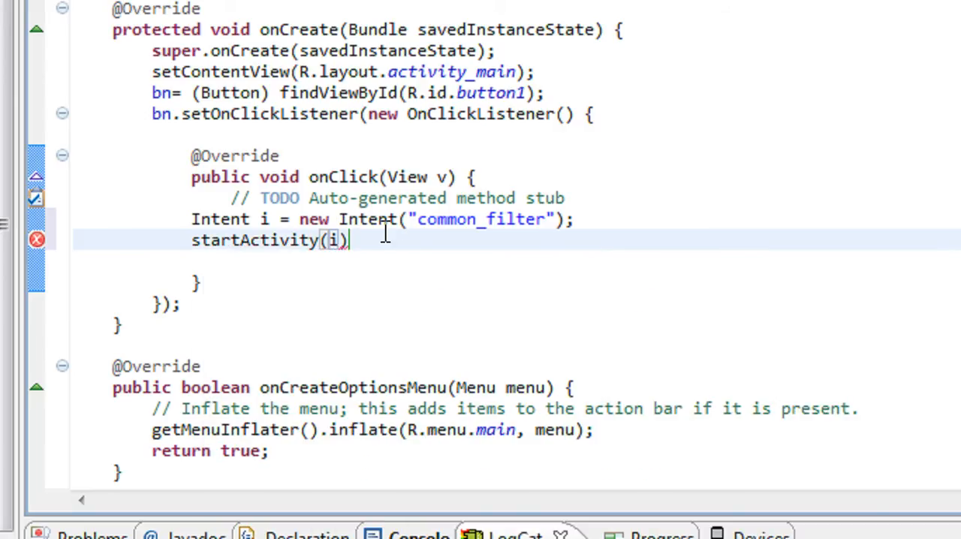
type(";")
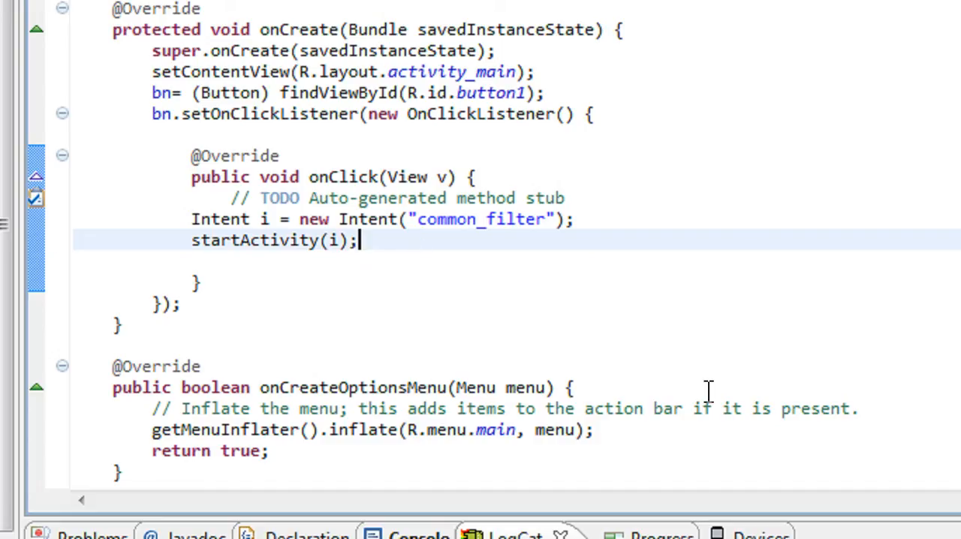
mouse_move(429, 233)
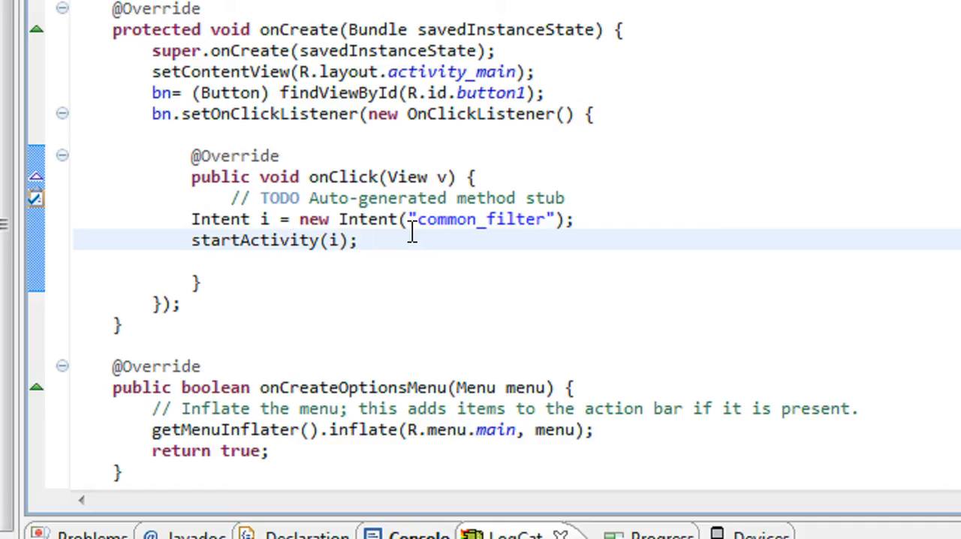
mouse_move(501, 231)
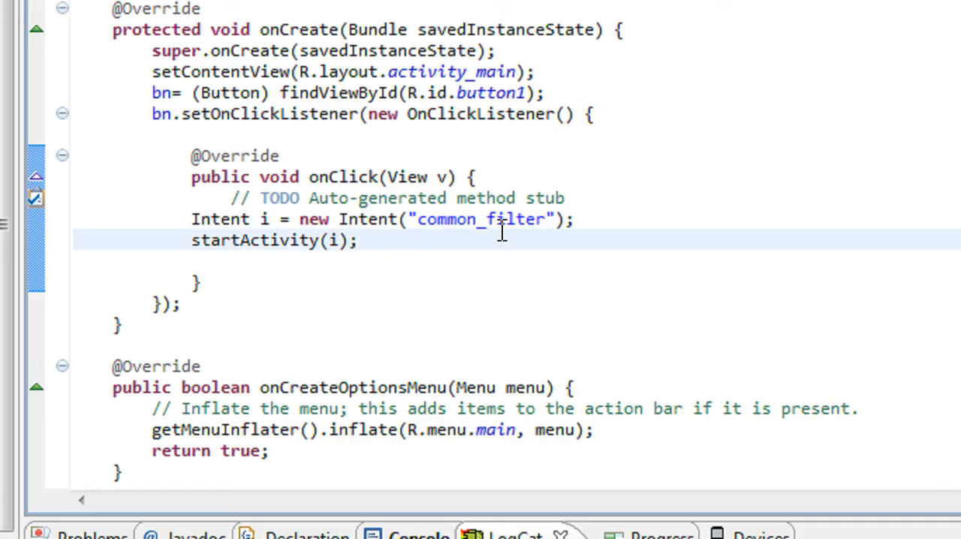
mouse_move(282, 258)
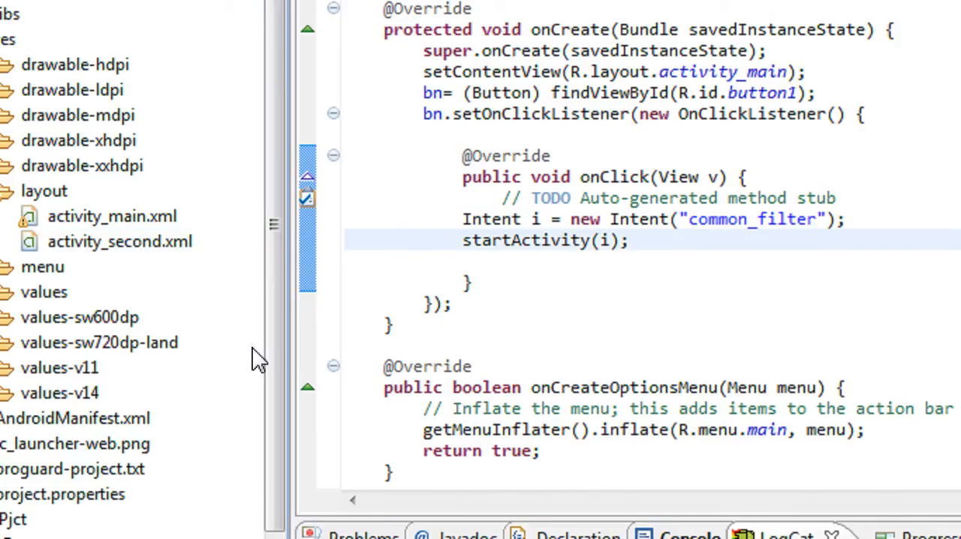
Open AndroidManifest.xml and copy MainActivity's intent-filter block into SecondActivity
left_click(113, 417)
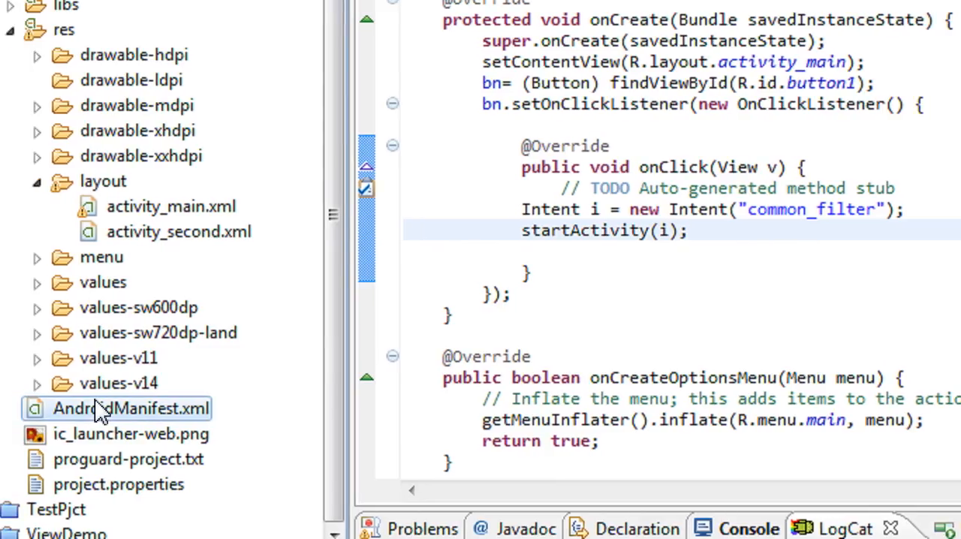
double_click(130, 409)
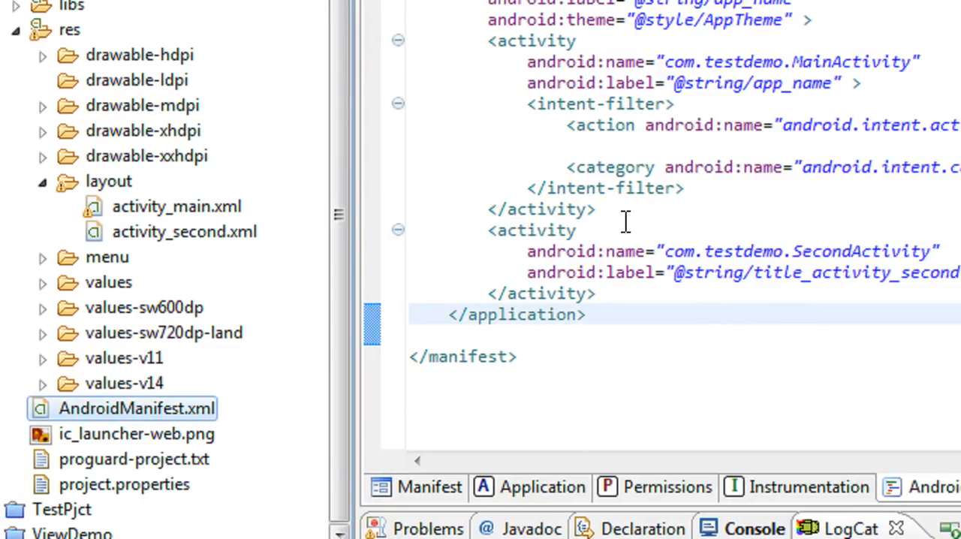
mouse_move(649, 306)
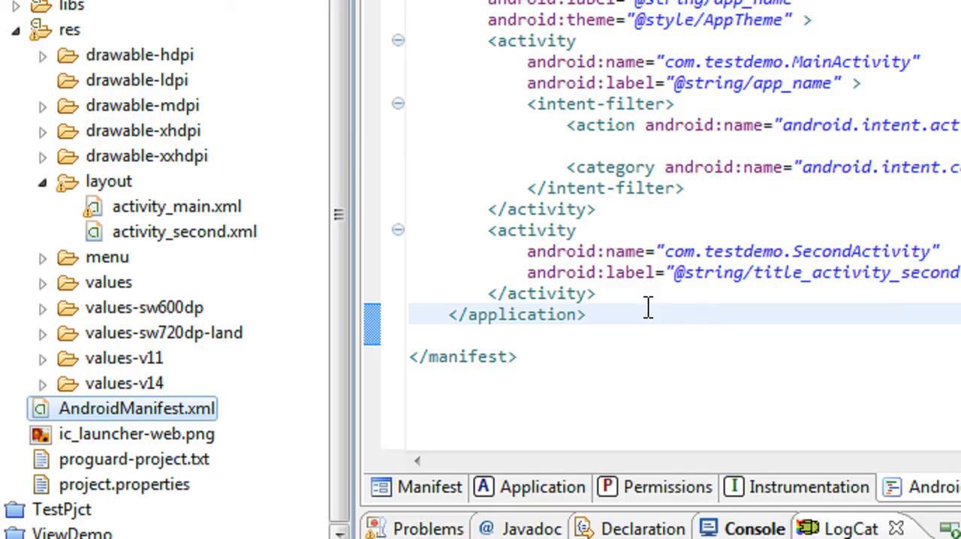
mouse_move(558, 297)
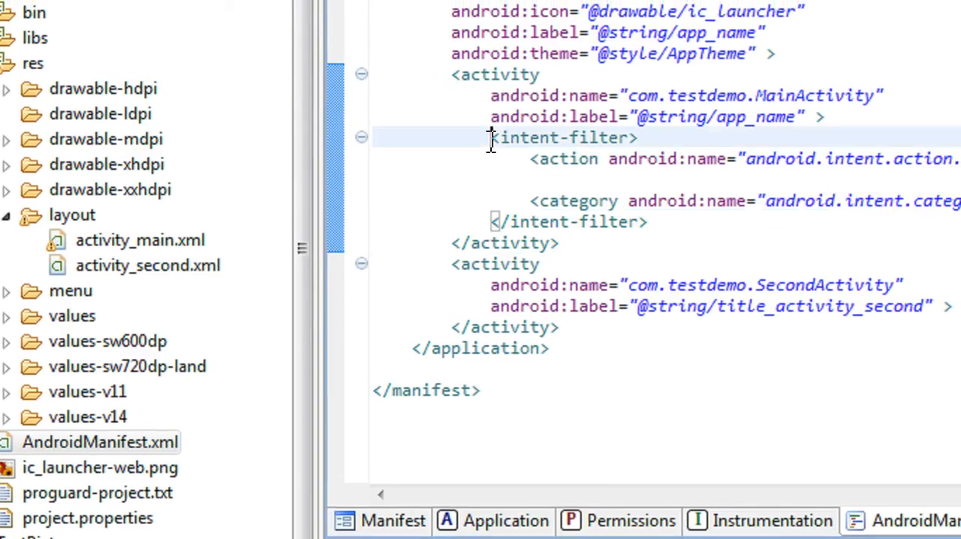
left_click_drag(491, 138, 643, 222)
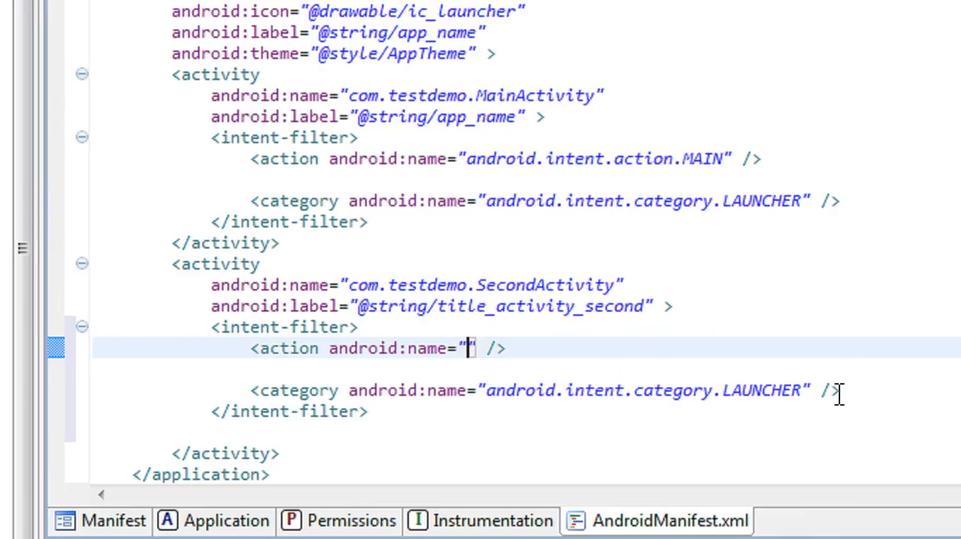
Change SecondActivity's intent-filter action name to common_filter
type("common")
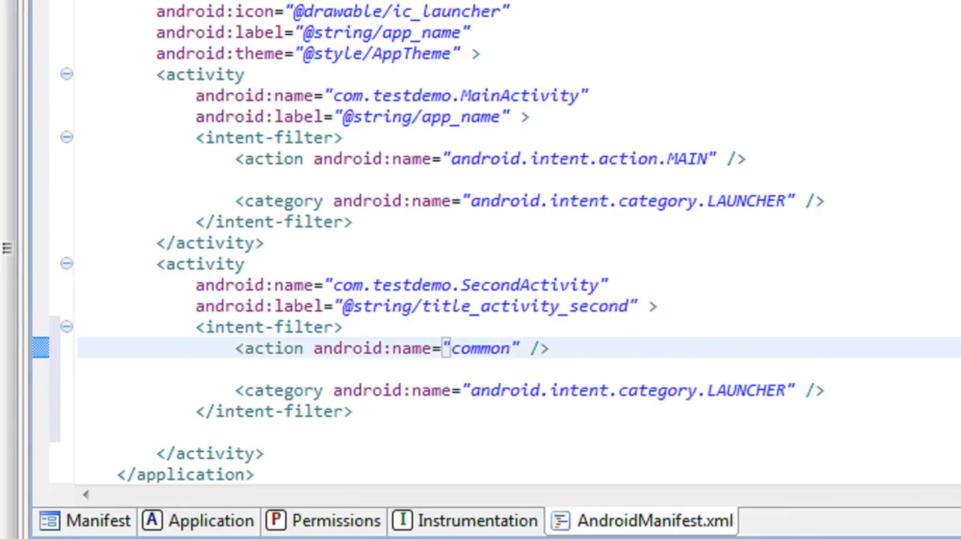
left_click(513, 348)
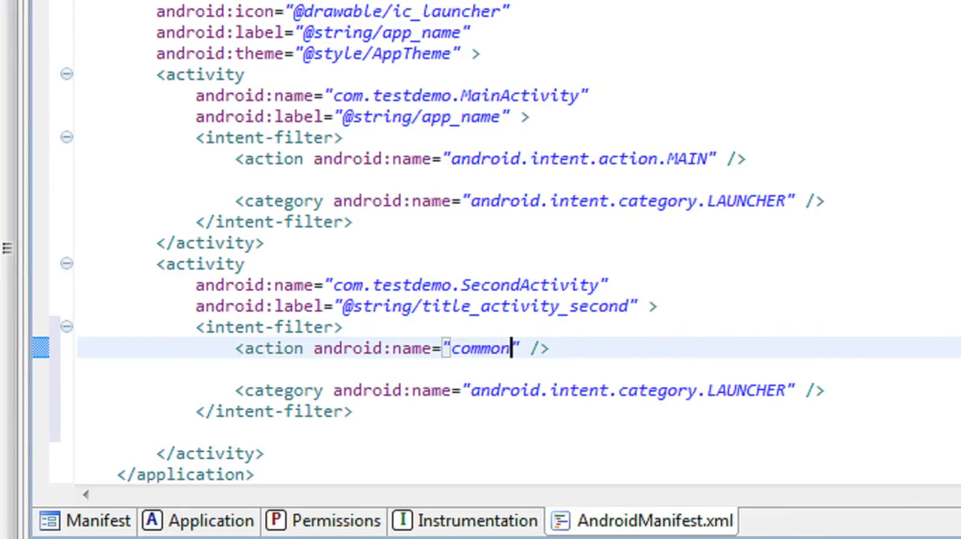
type("_filter")
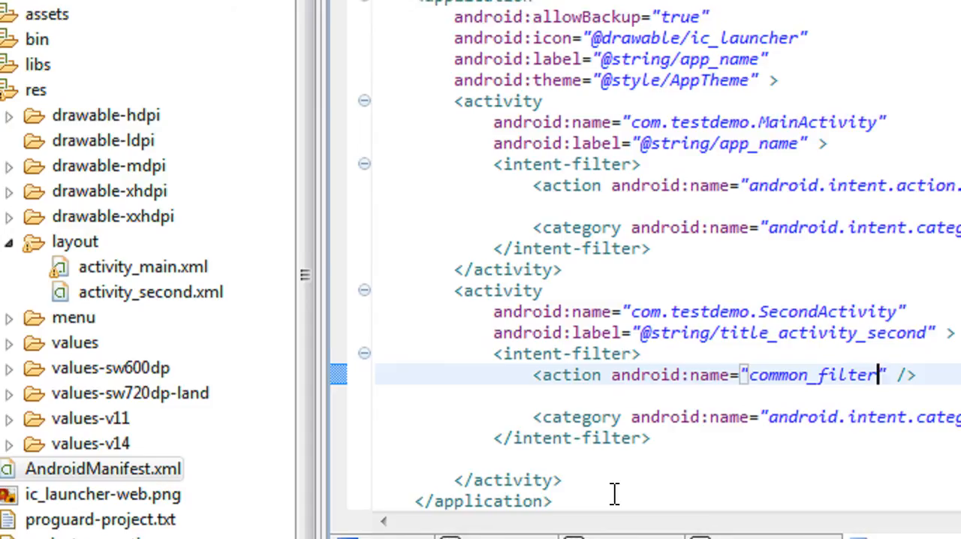
scroll("down", 3)
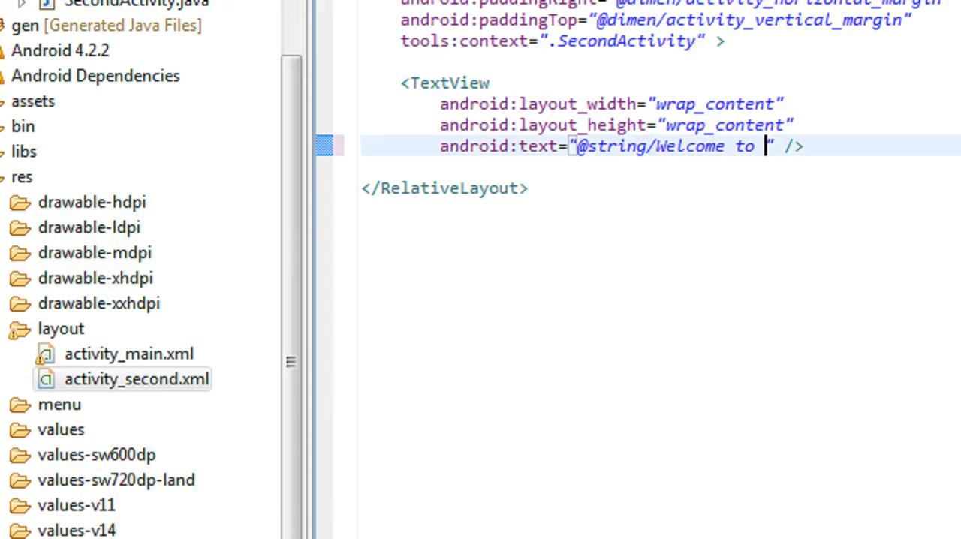
type("second")
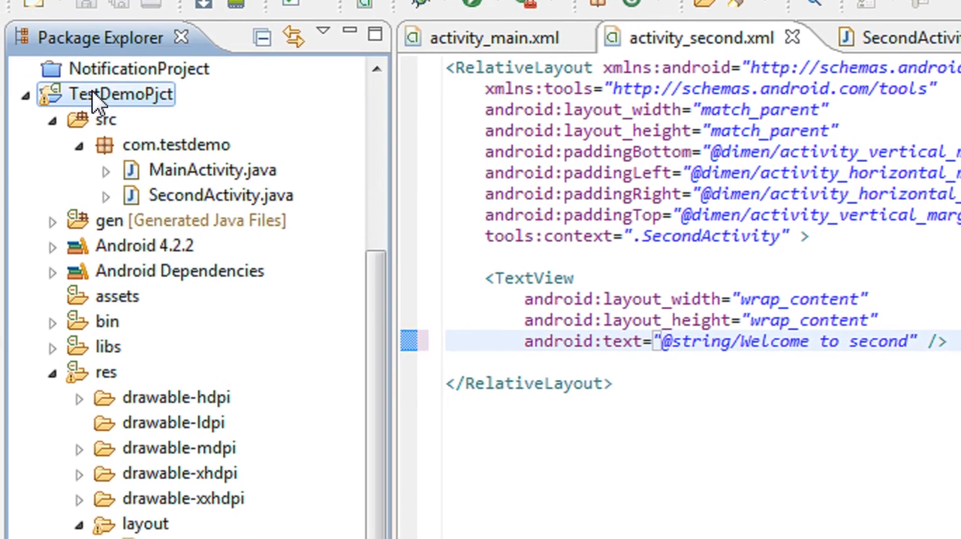
Bring up the TestDemoPjct project's context actions and dismiss the error dialog
right_click(105, 93)
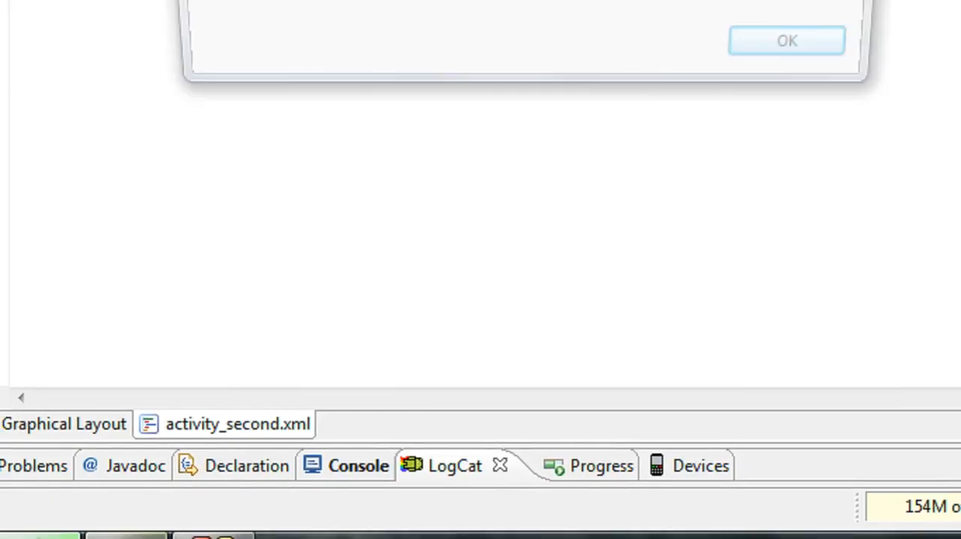
left_click(787, 40)
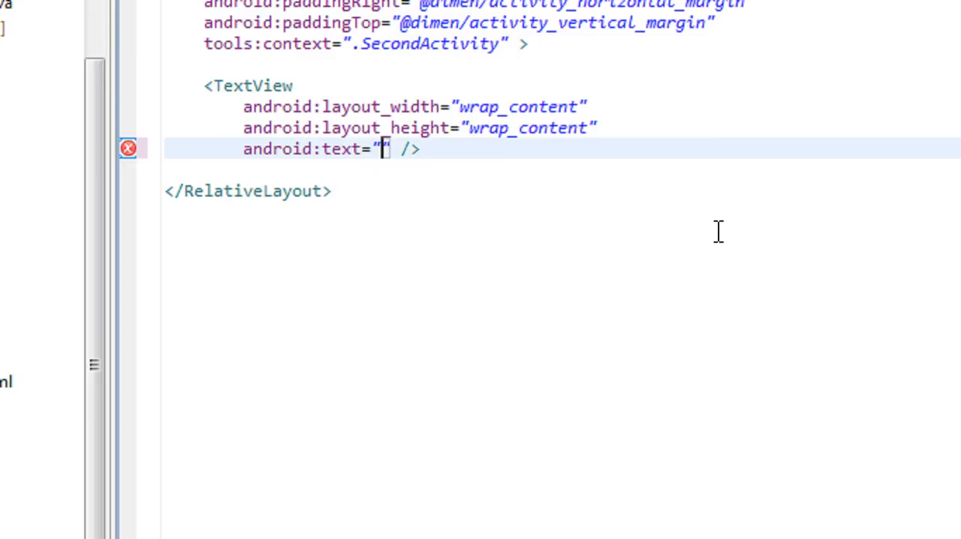
Set the activity_second TextView to the plain literal text "Welcome to second"
type("We")
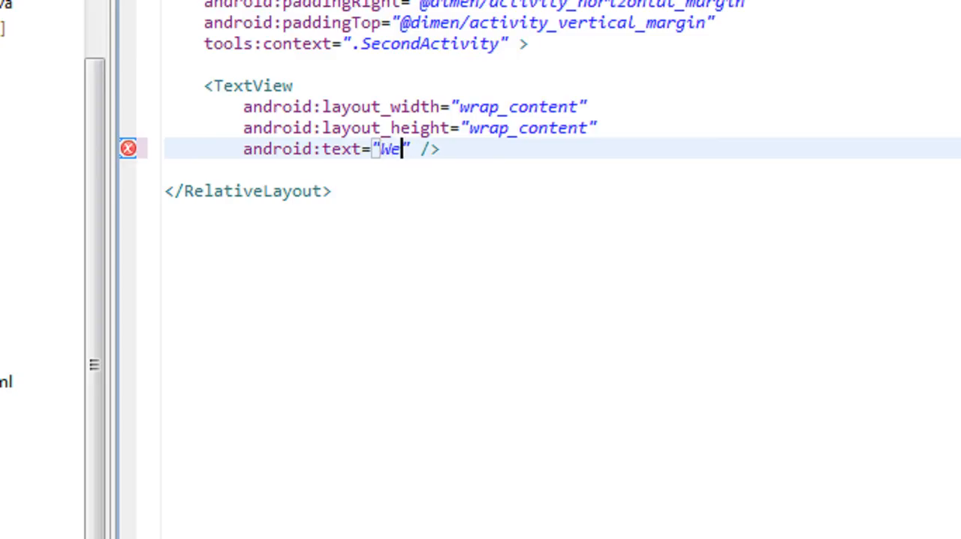
type("lcome")
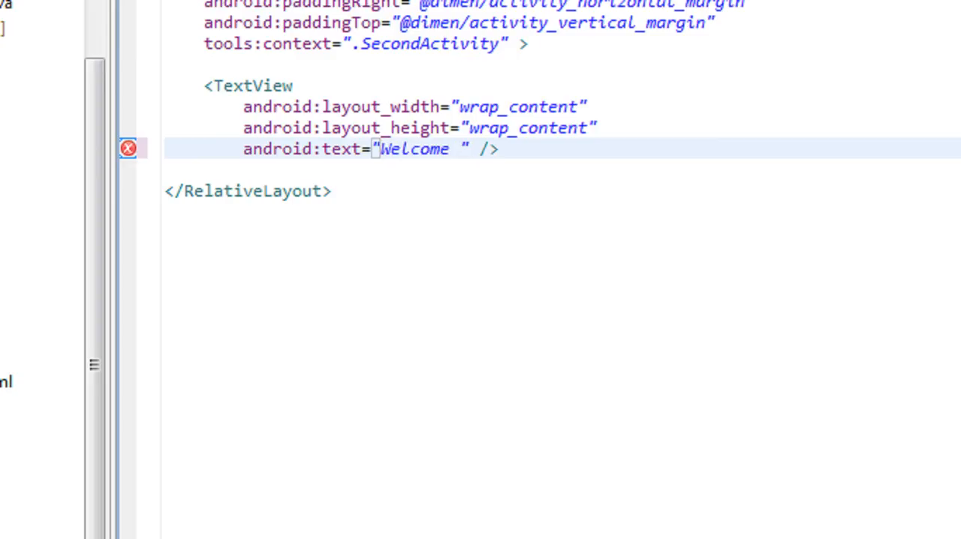
type("to")
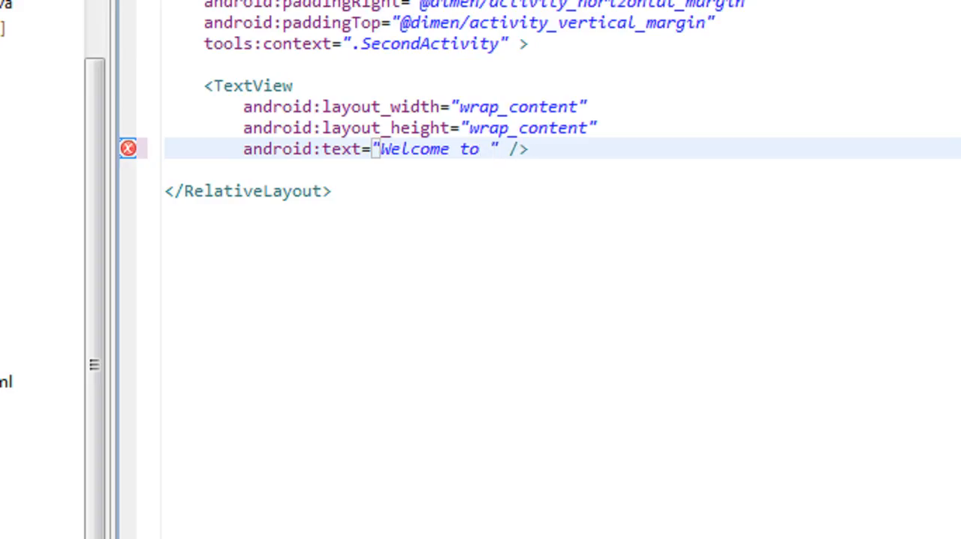
type("second")
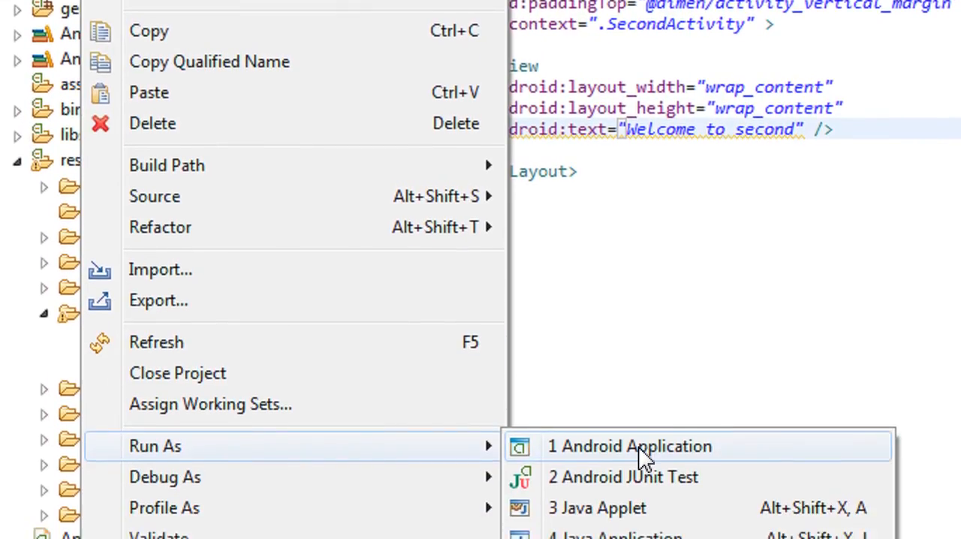
Run TestDemo as an Android application, tap Open Another, dismiss the 'TestDemo has stopped' crash and hide the emulator
left_click(628, 446)
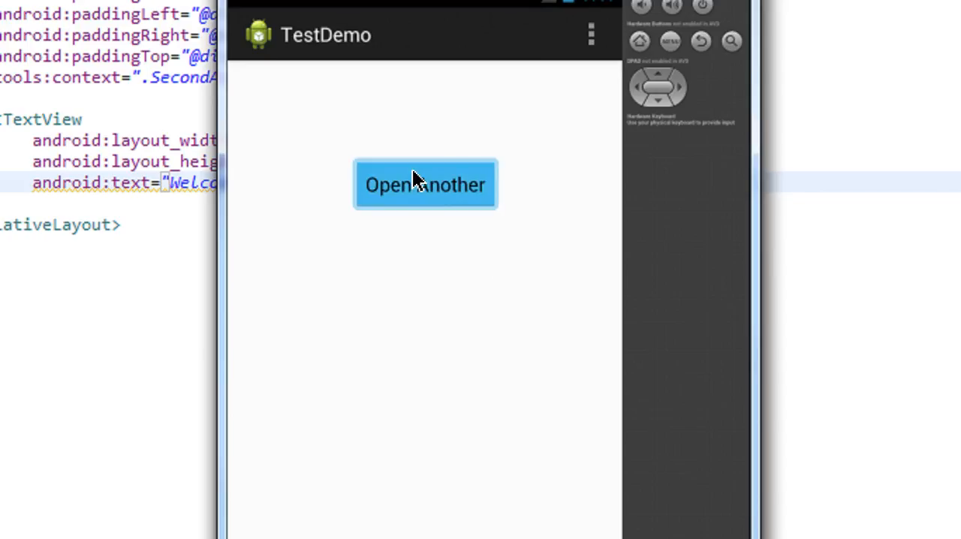
left_click(424, 184)
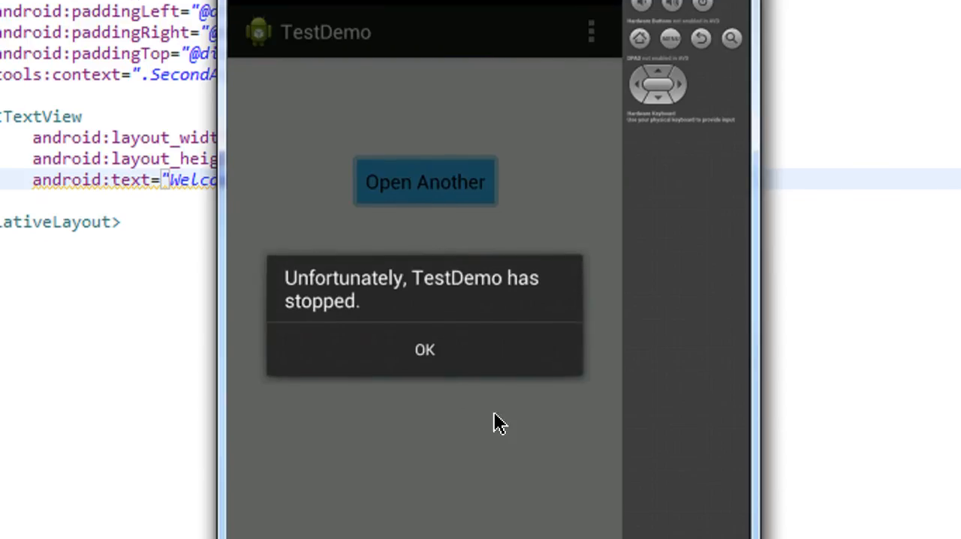
left_click(423, 348)
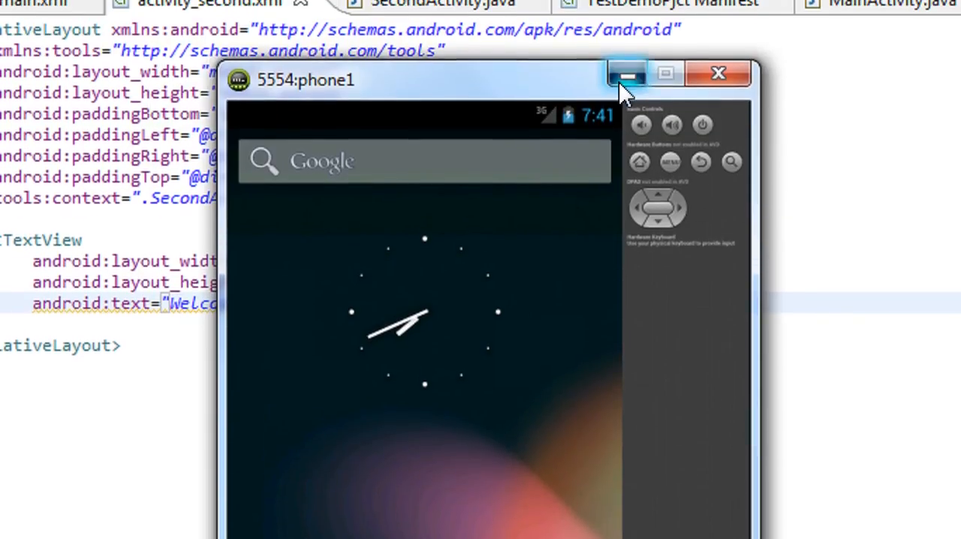
left_click(628, 75)
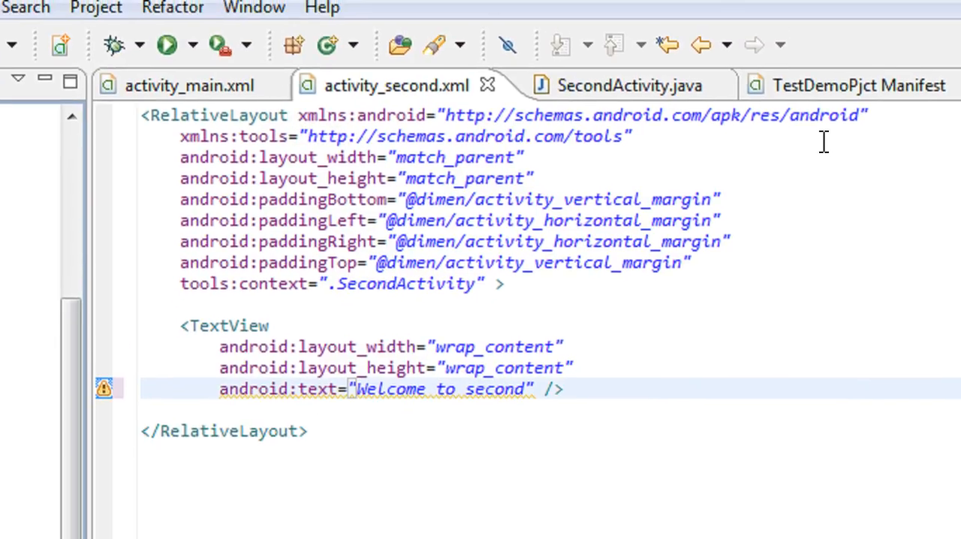
In the manifest, change SecondActivity's intent-filter category to android.intent.category.DEFAULT
left_click(611, 86)
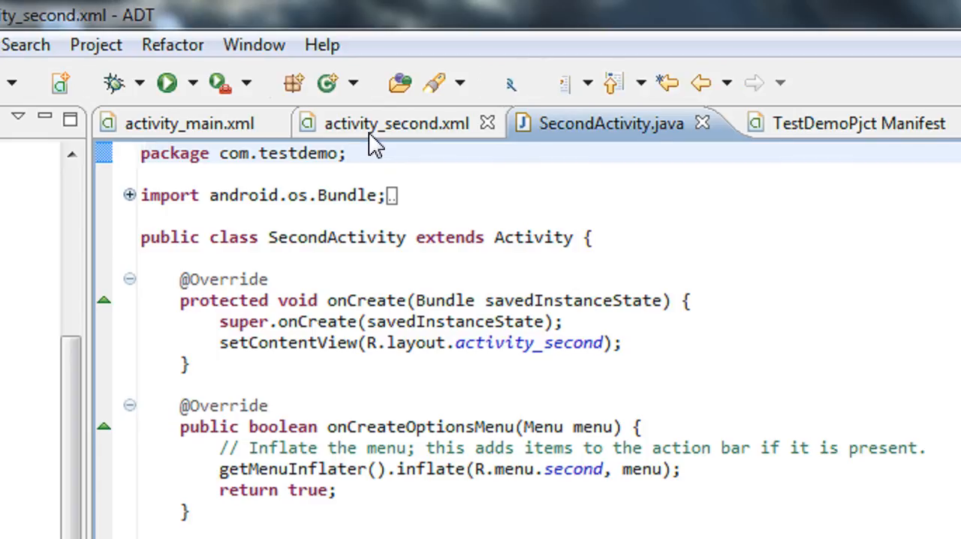
left_click(383, 123)
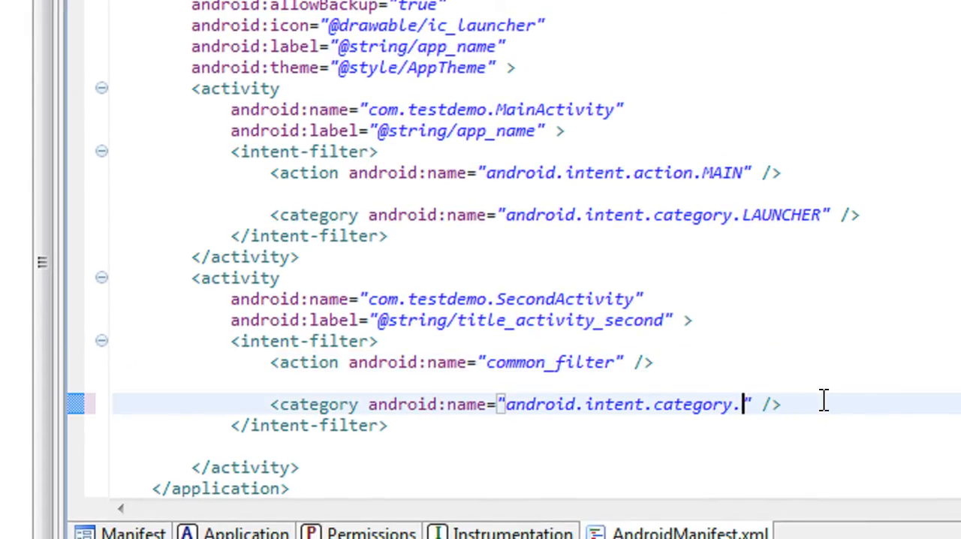
type("D")
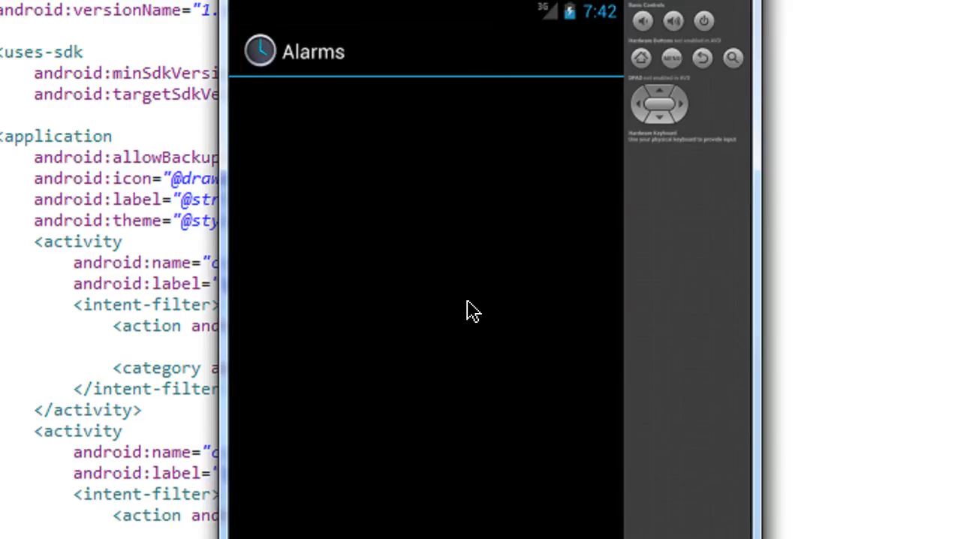
Relaunch TestDemo and tap Open Another so SecondActivity shows 'Welcome to second'
scroll("down", 3)
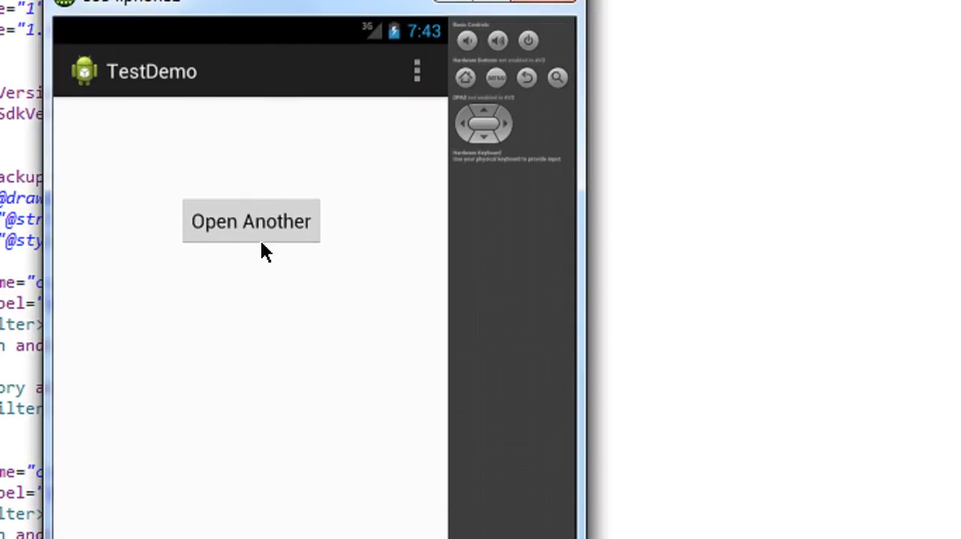
left_click(251, 221)
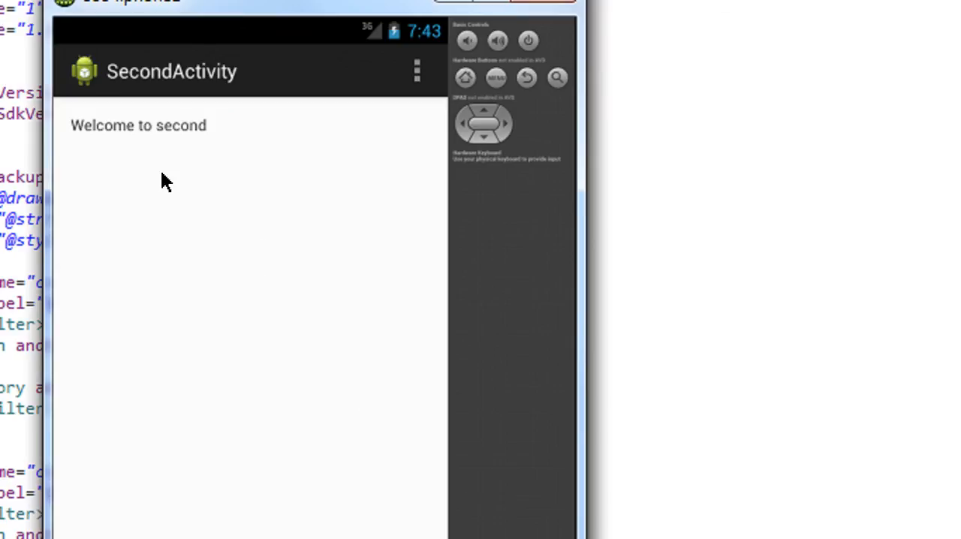